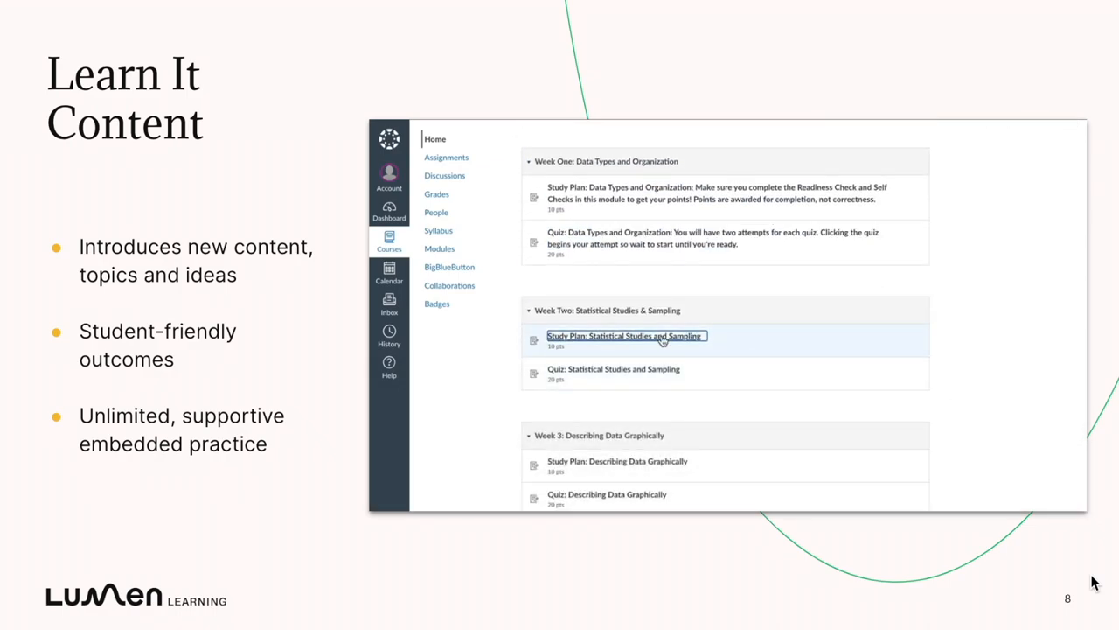
# Open the Statistical Studies and Sampling study plan and start the Sampling Methods Learn It activity
pyautogui.click(624, 335)
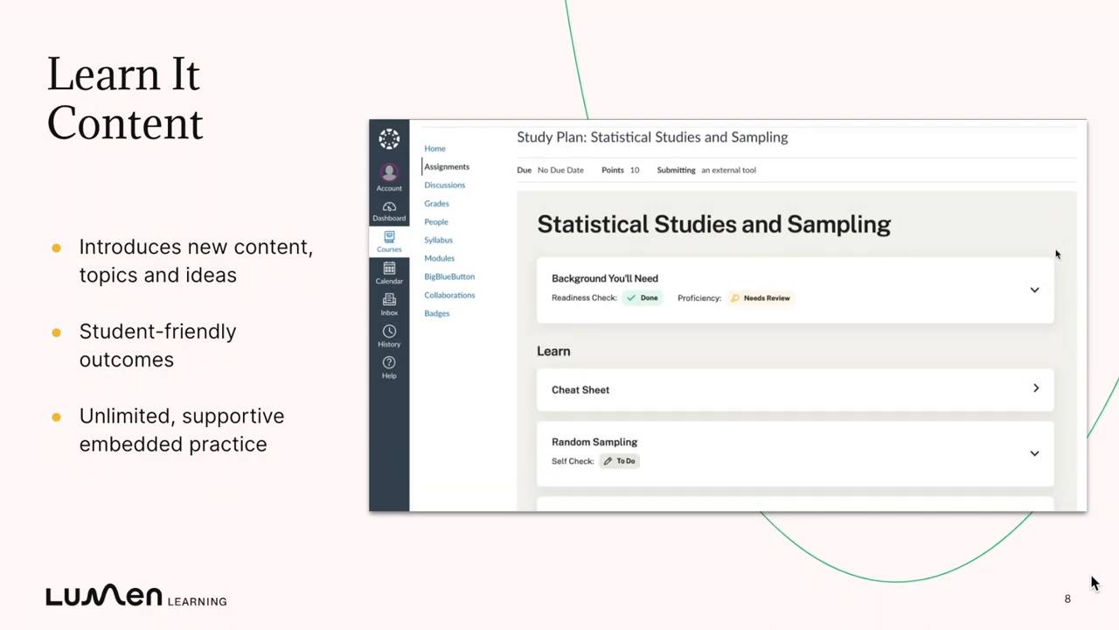
pyautogui.scroll(-3)
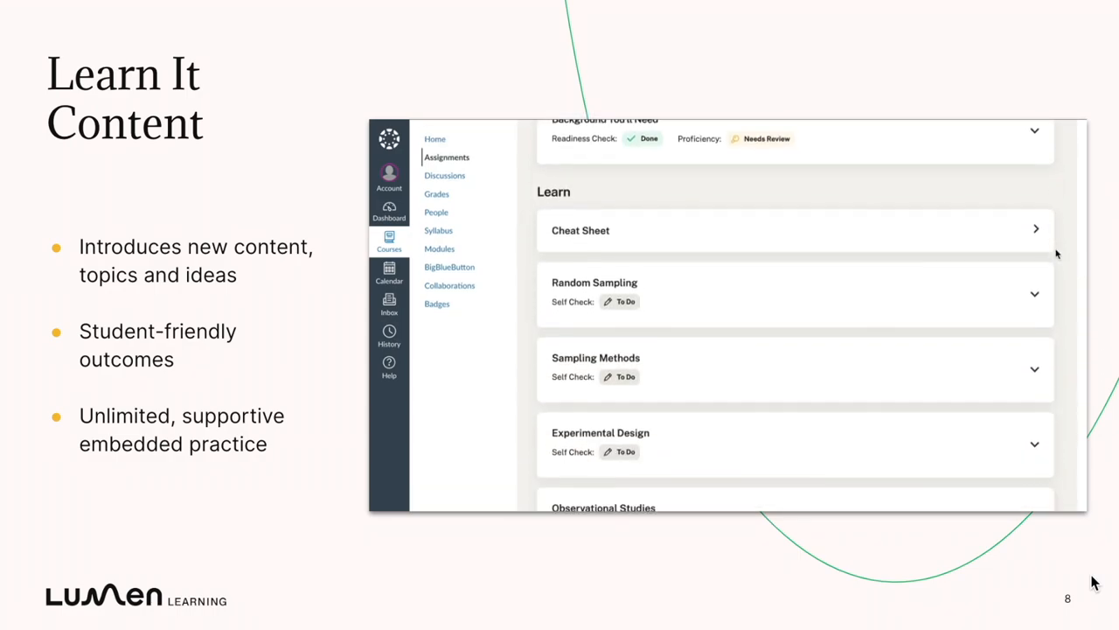
pyautogui.moveTo(700, 294)
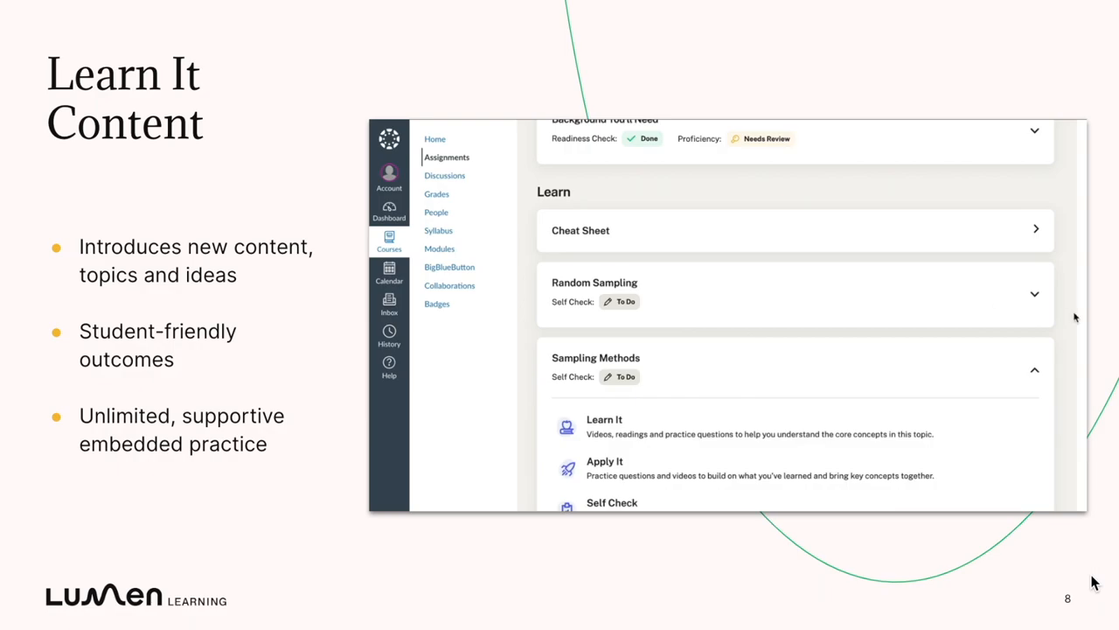
pyautogui.scroll(-3)
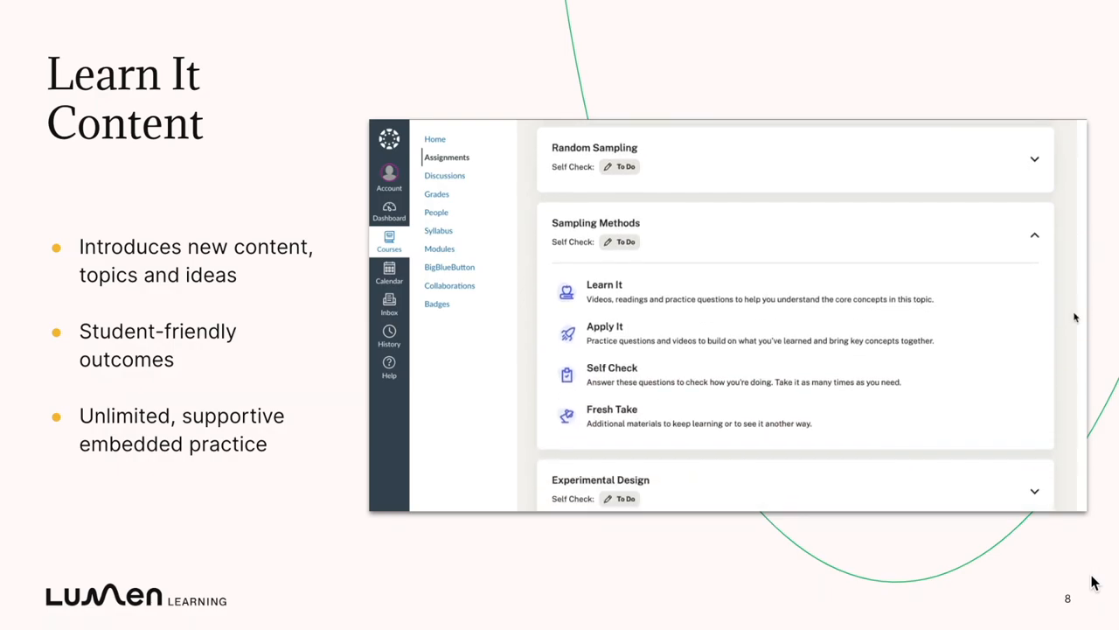
pyautogui.click(605, 284)
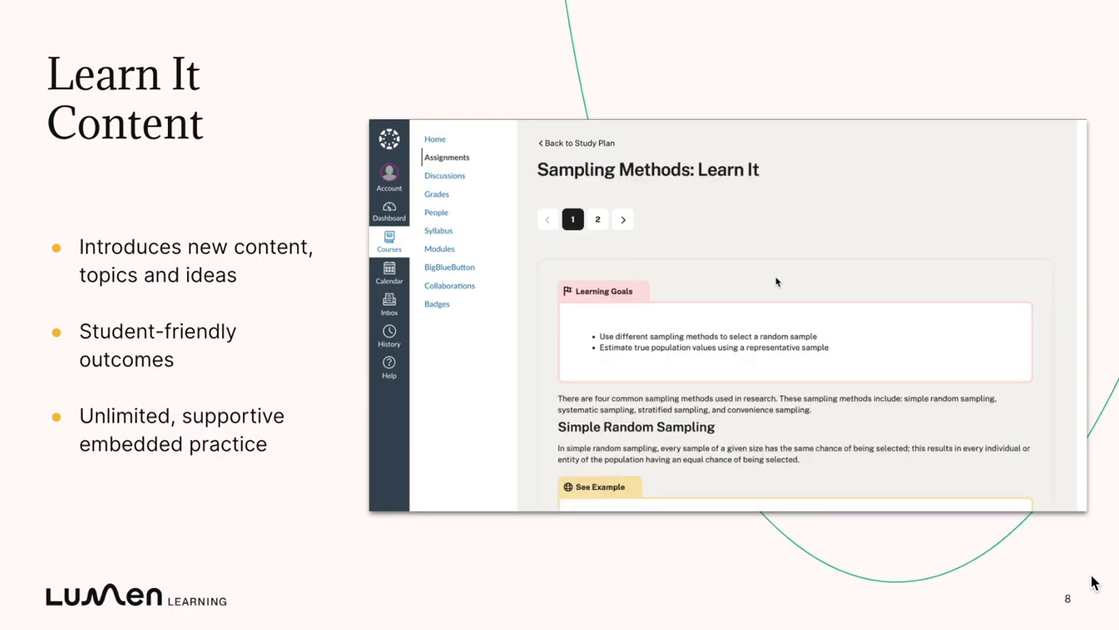
# Read through systematic, stratified and convenience sampling on page one, then continue to page two
pyautogui.scroll(-3)
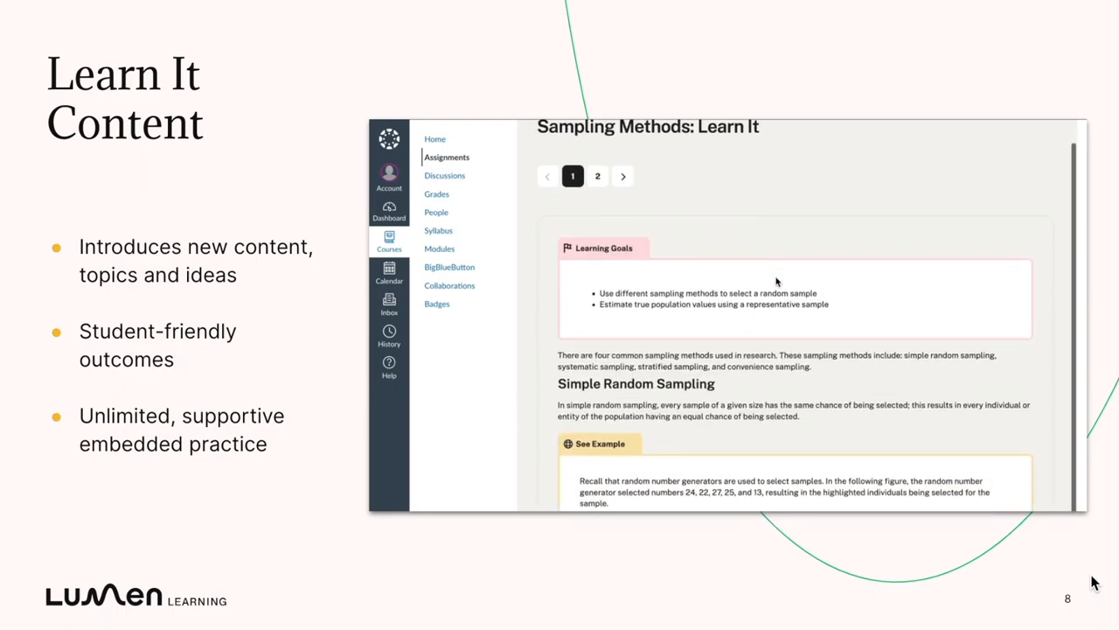
pyautogui.scroll(-3)
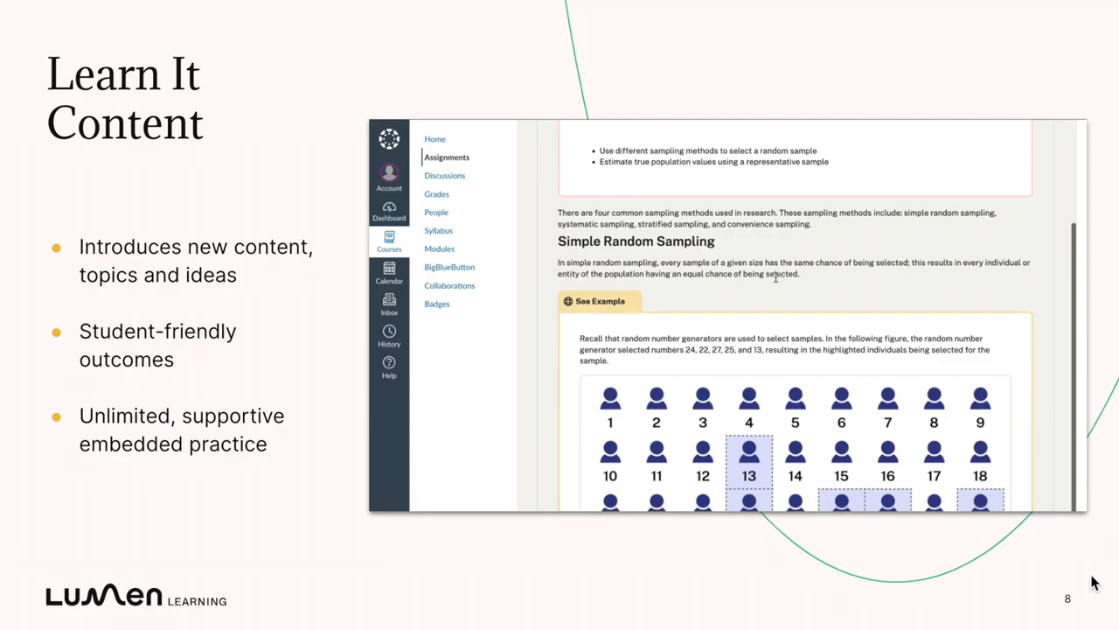
pyautogui.scroll(-3)
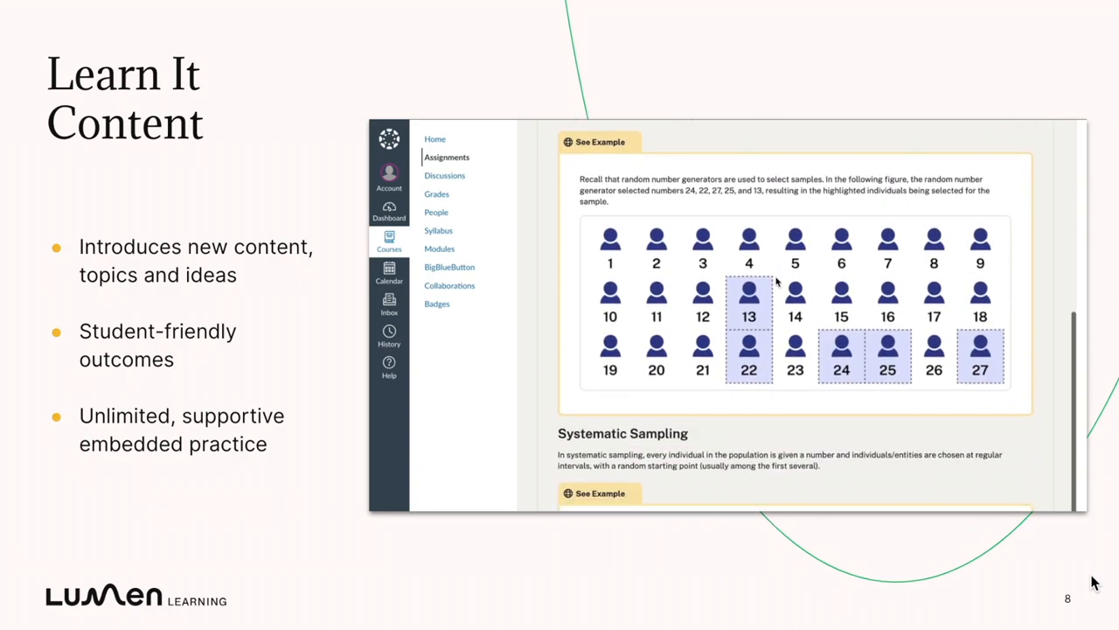
pyautogui.scroll(-3)
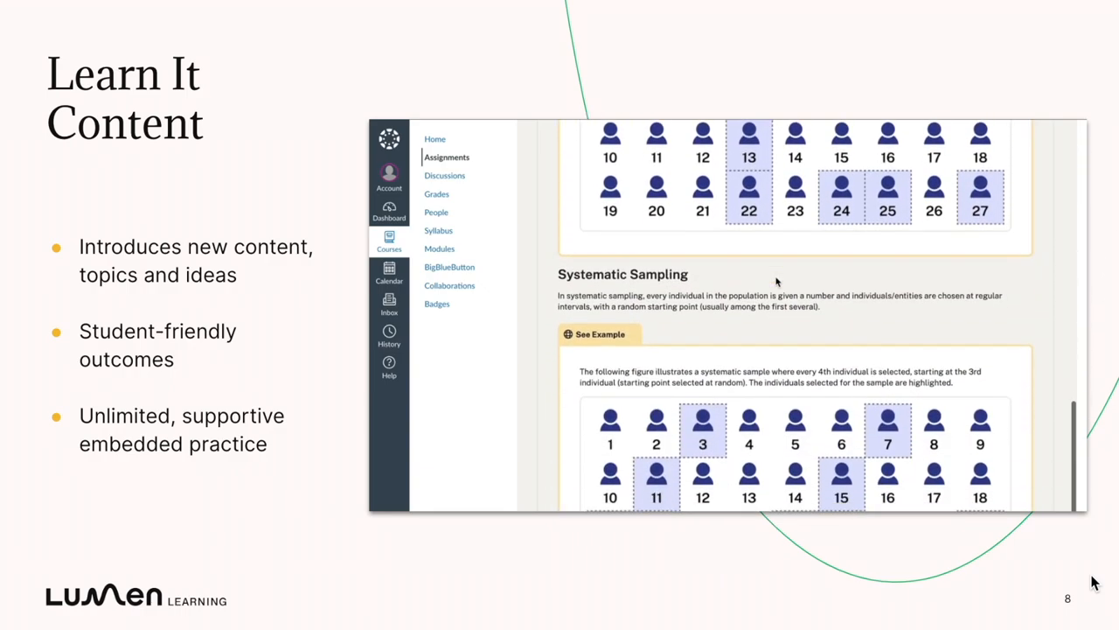
pyautogui.scroll(-3)
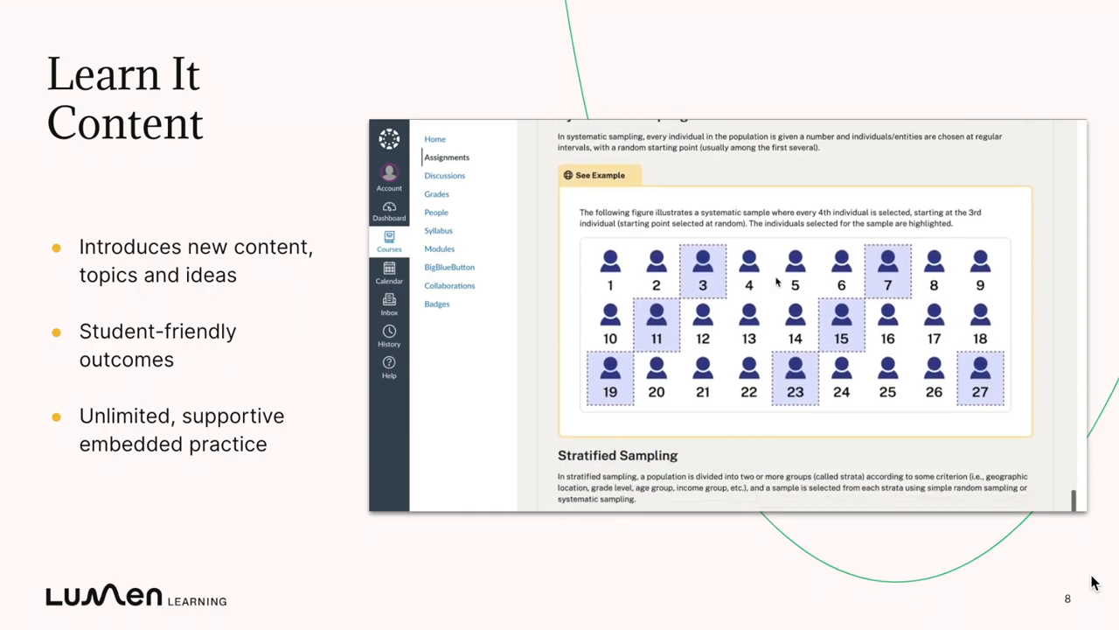
pyautogui.scroll(-3)
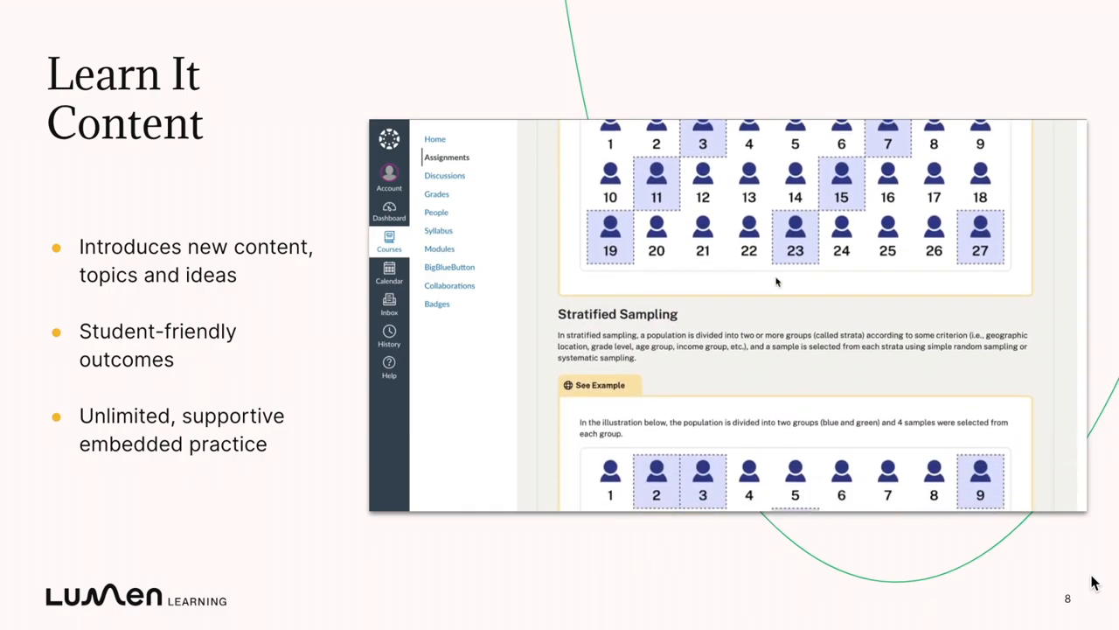
pyautogui.scroll(-3)
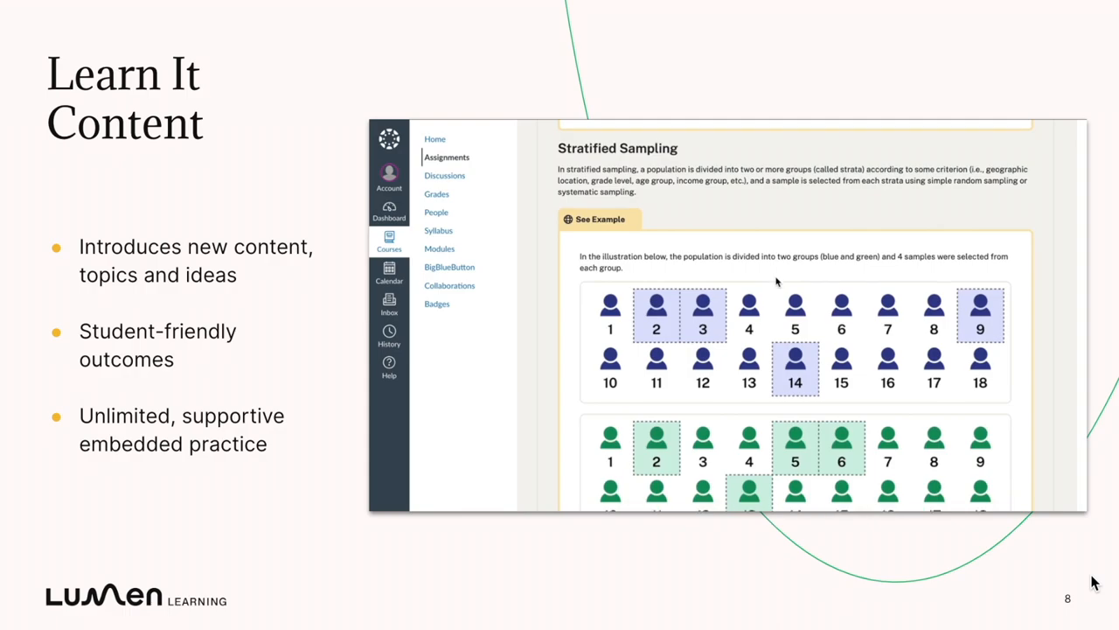
pyautogui.scroll(-3)
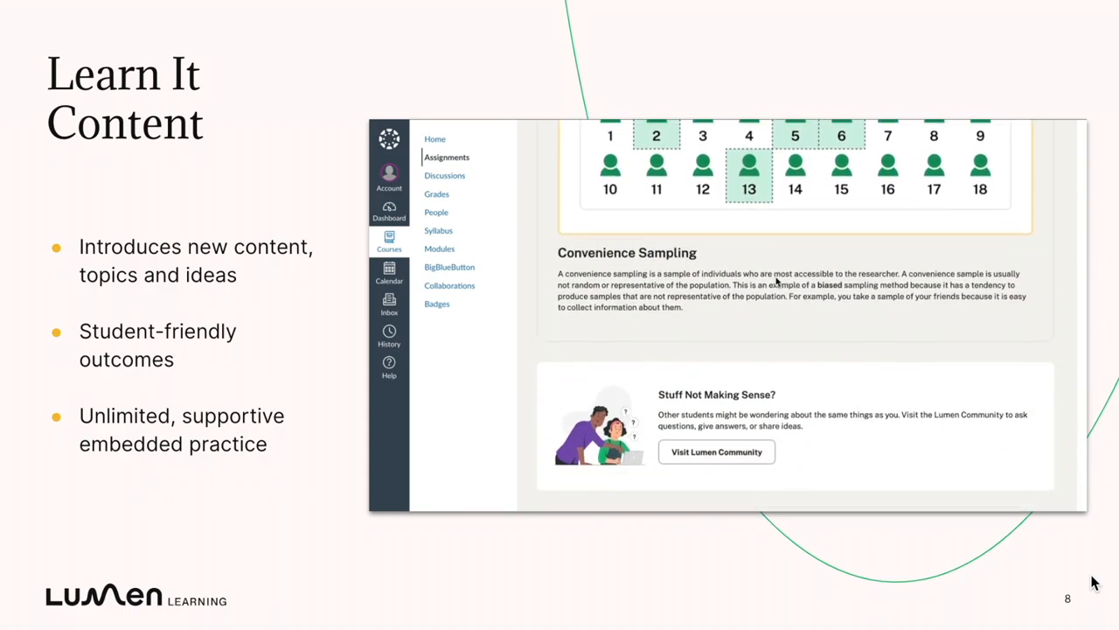
pyautogui.scroll(-3)
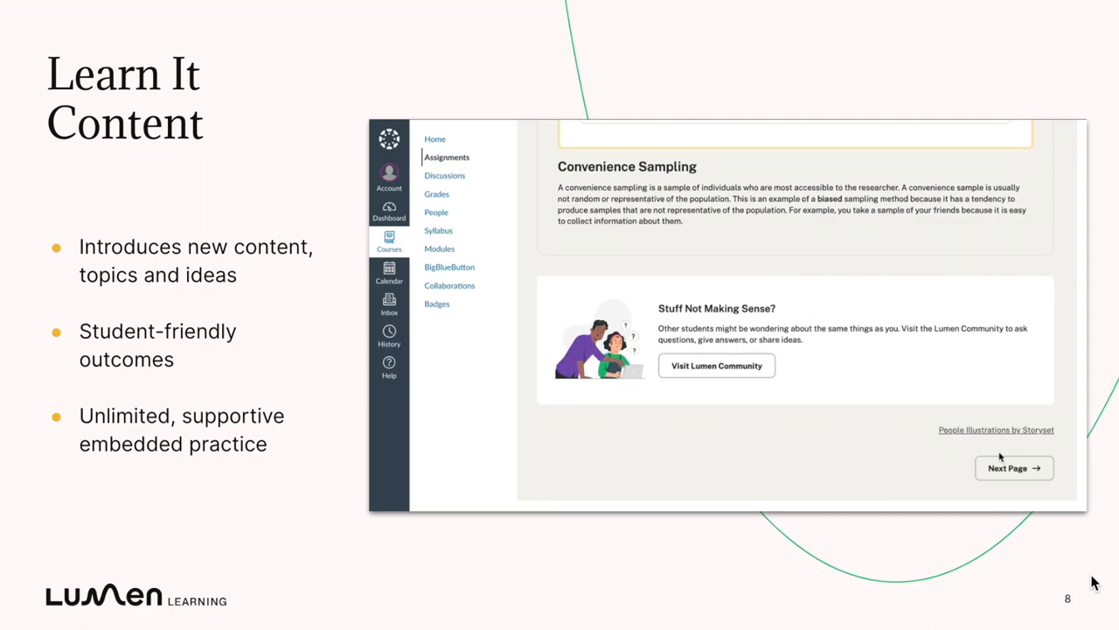
pyautogui.click(1015, 468)
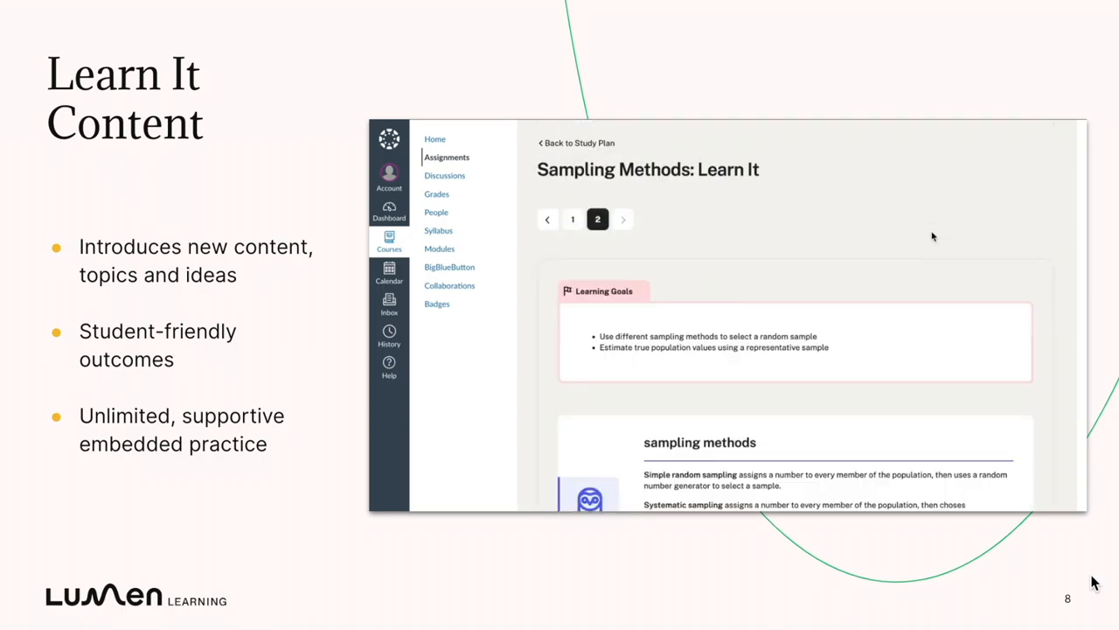
# Choose the Traffic Stops in NYC dataset in Choose Your Own Dataset and review its questions
pyautogui.scroll(-3)
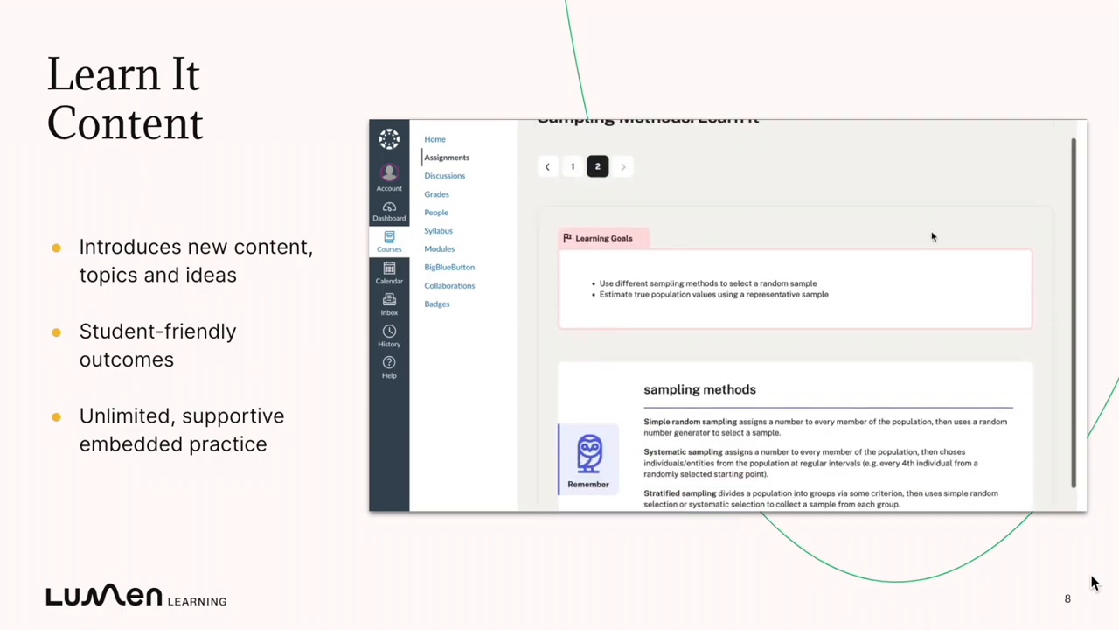
pyautogui.scroll(-3)
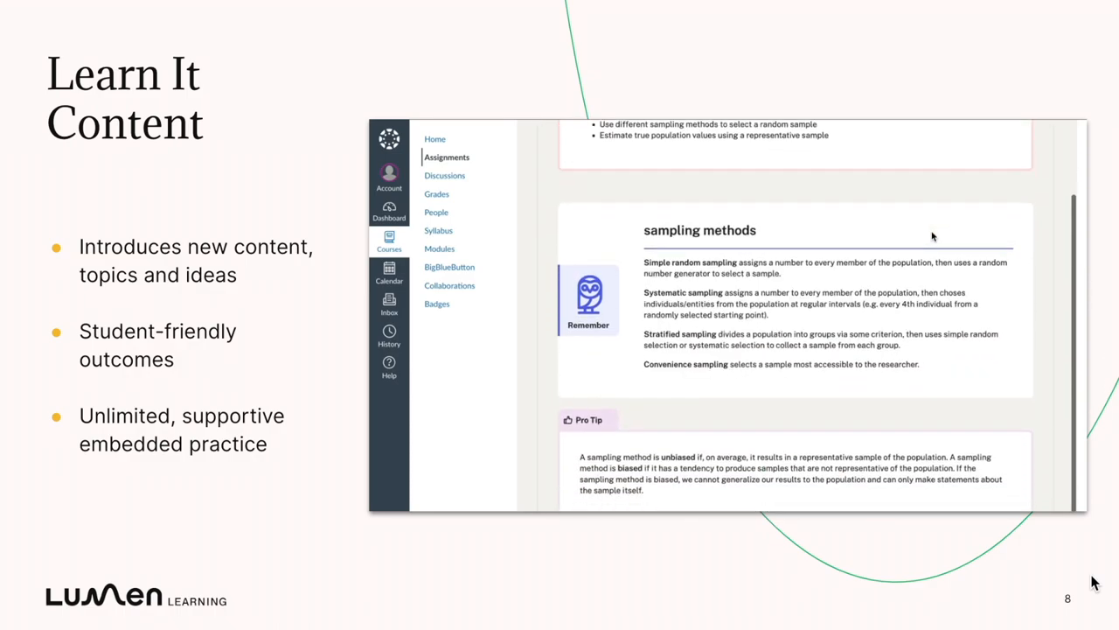
pyautogui.scroll(-3)
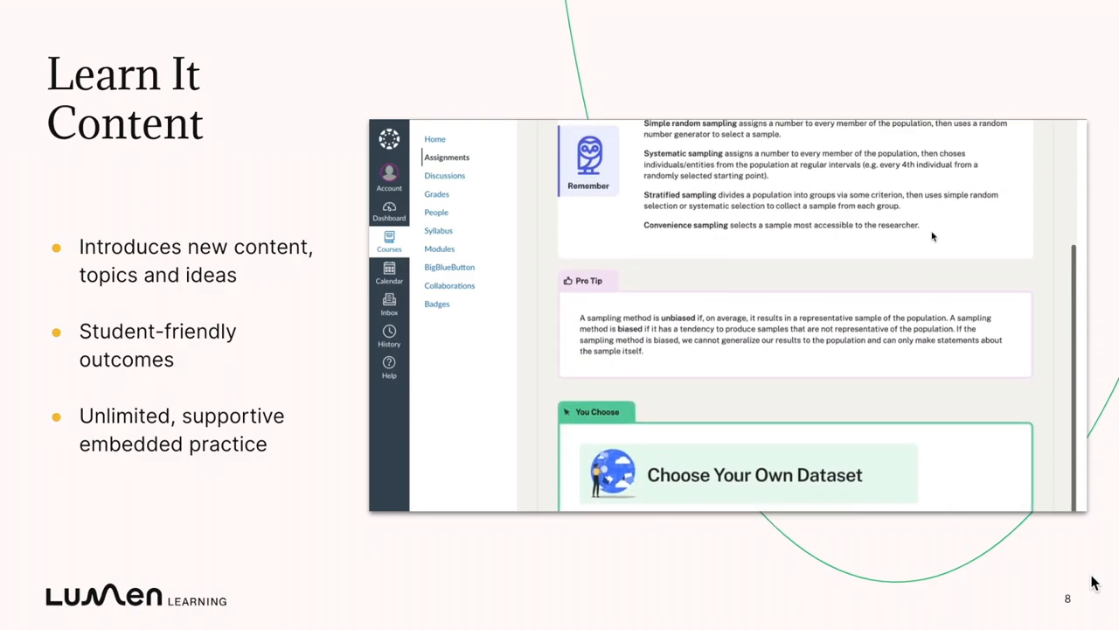
pyautogui.scroll(-3)
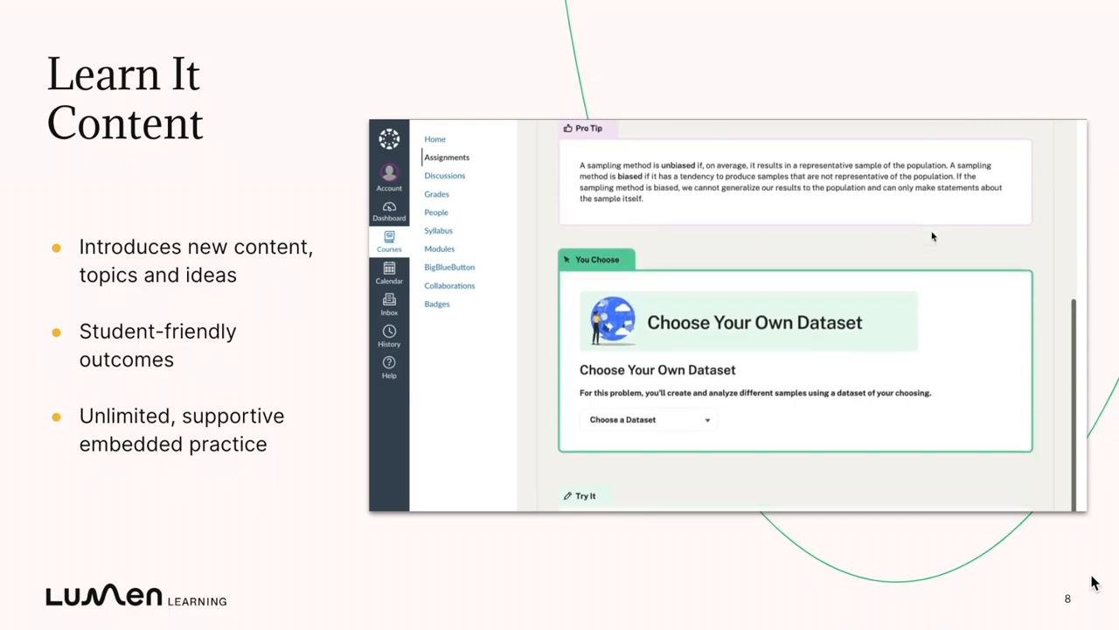
pyautogui.scroll(-3)
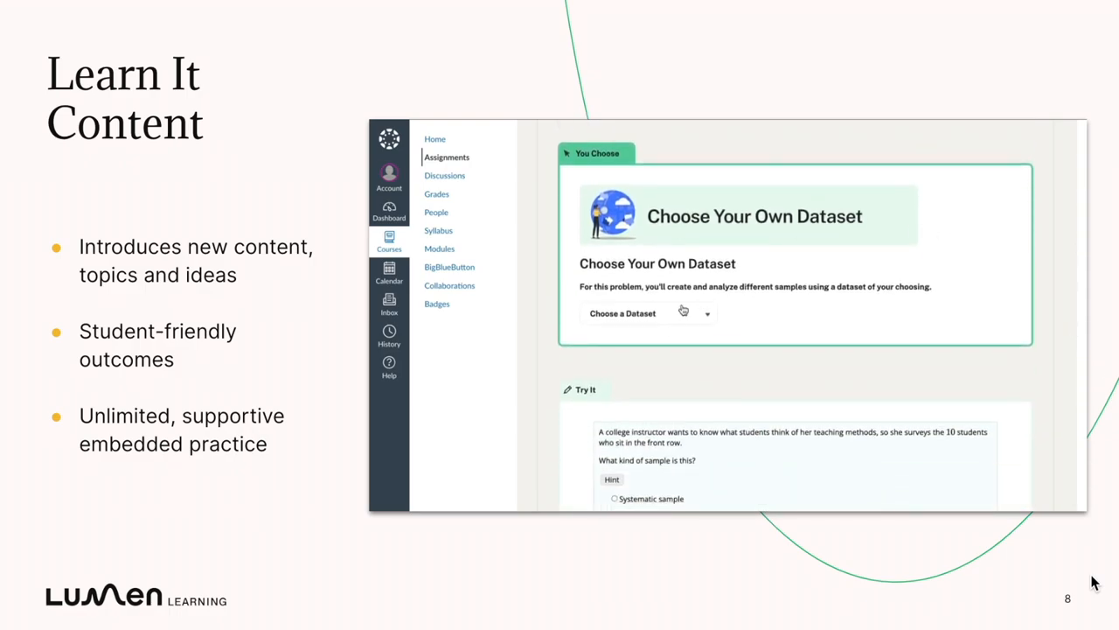
pyautogui.click(648, 313)
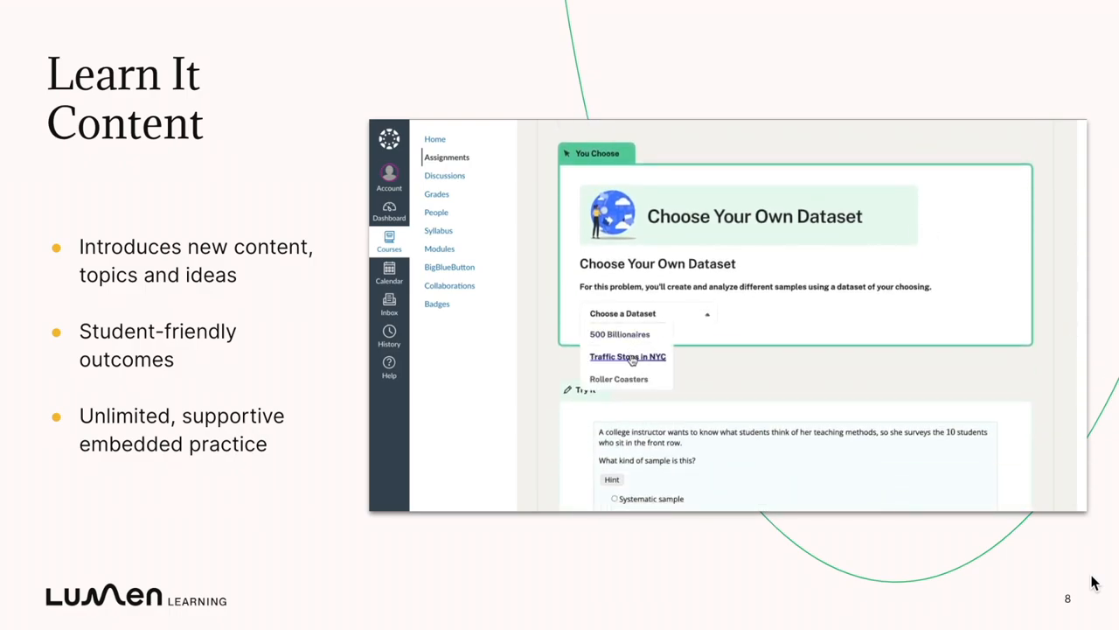
pyautogui.click(626, 357)
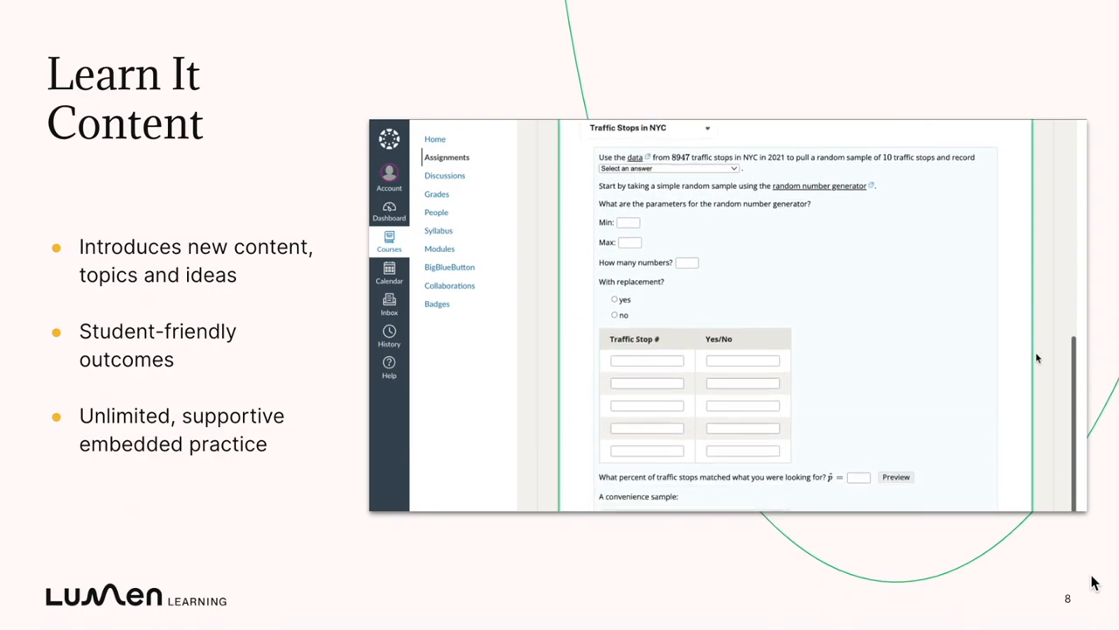
pyautogui.scroll(-3)
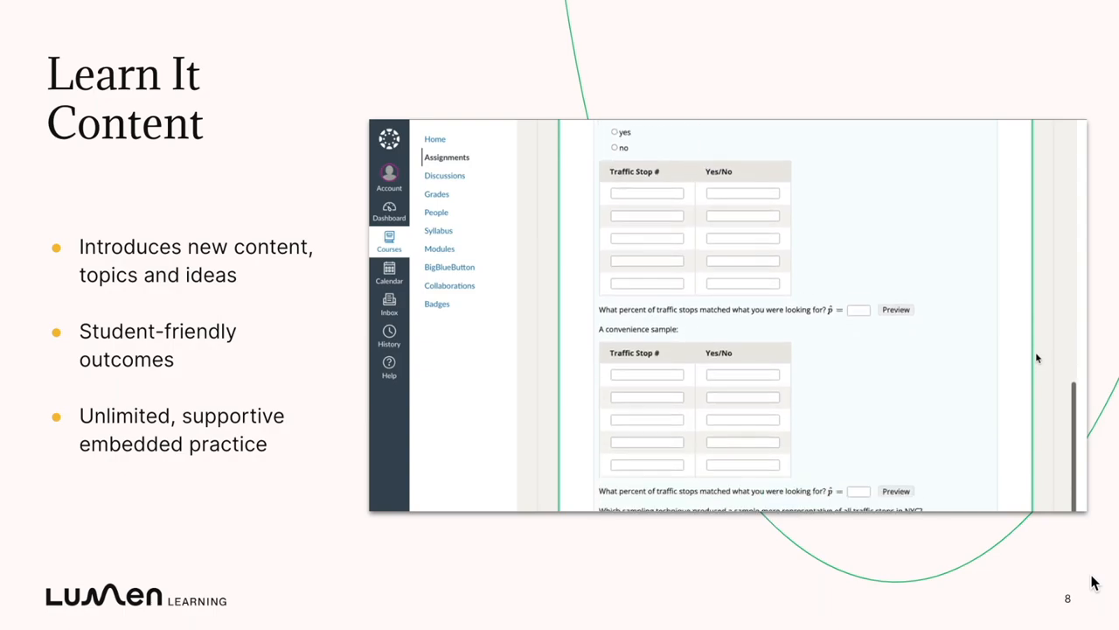
pyautogui.scroll(-3)
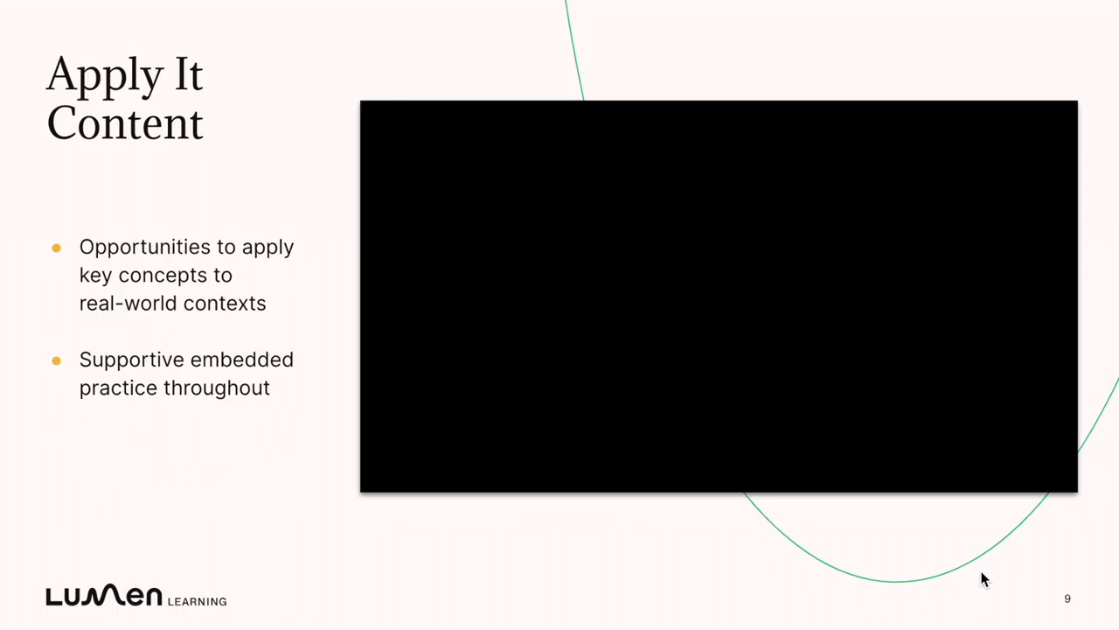
# Read the Decisions, Decisions, Decisions passage down to the first Try It, choosing College graduates
pyautogui.click(383, 475)
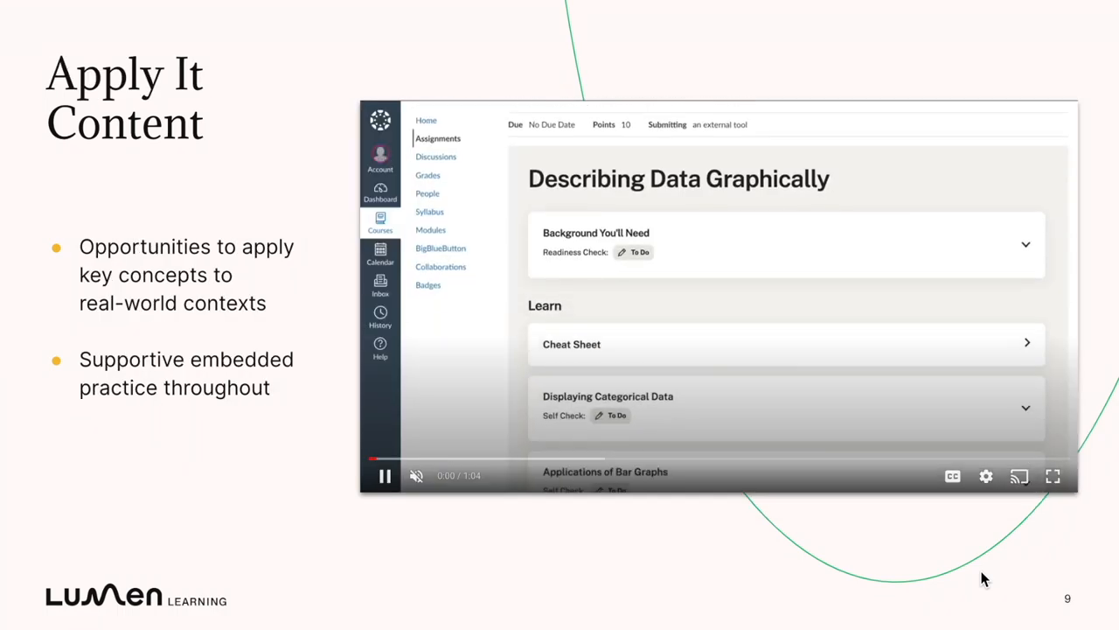
pyautogui.scroll(-3)
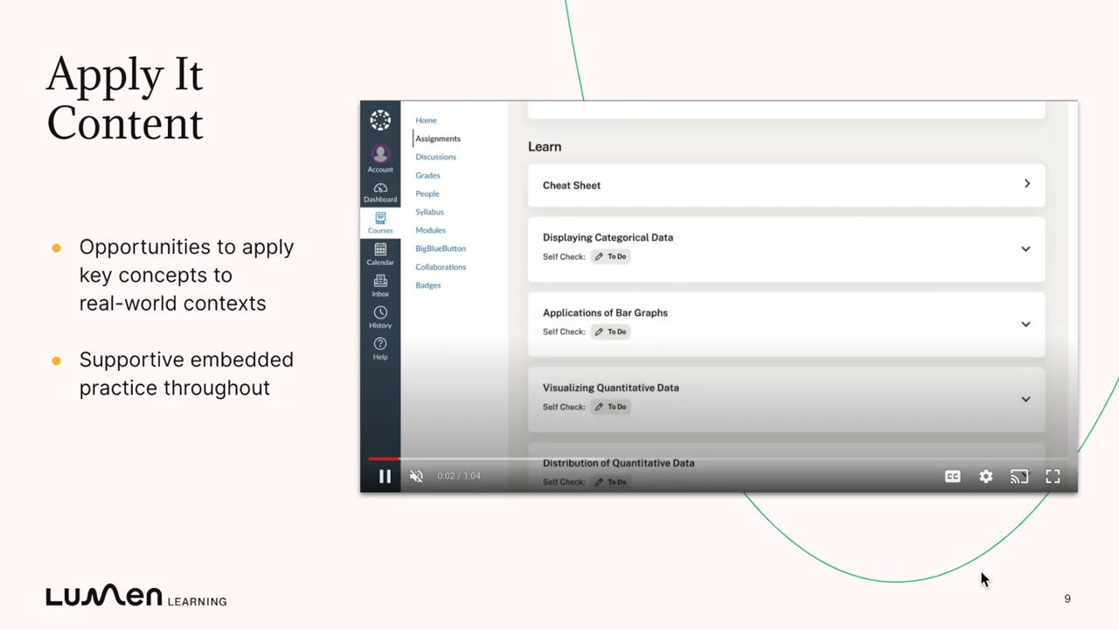
pyautogui.scroll(-3)
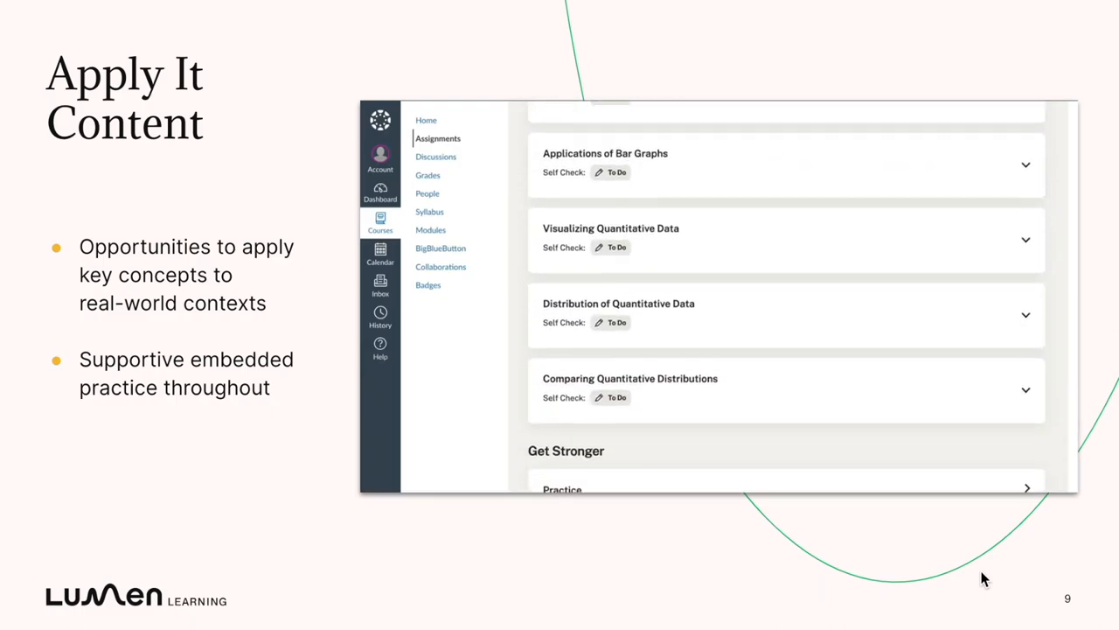
pyautogui.scroll(-3)
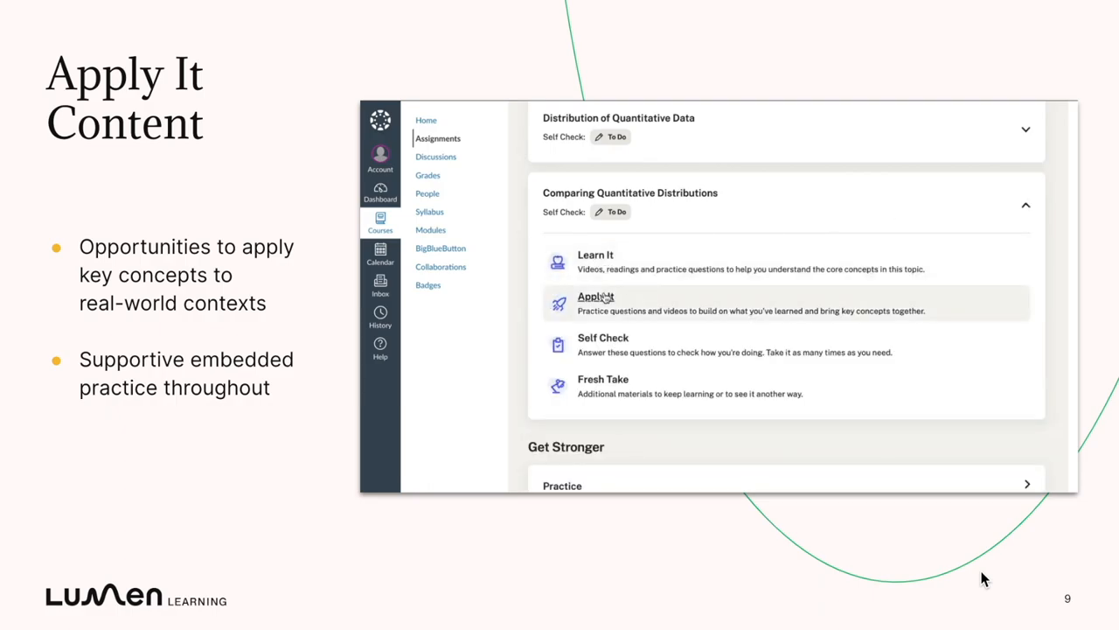
pyautogui.click(595, 298)
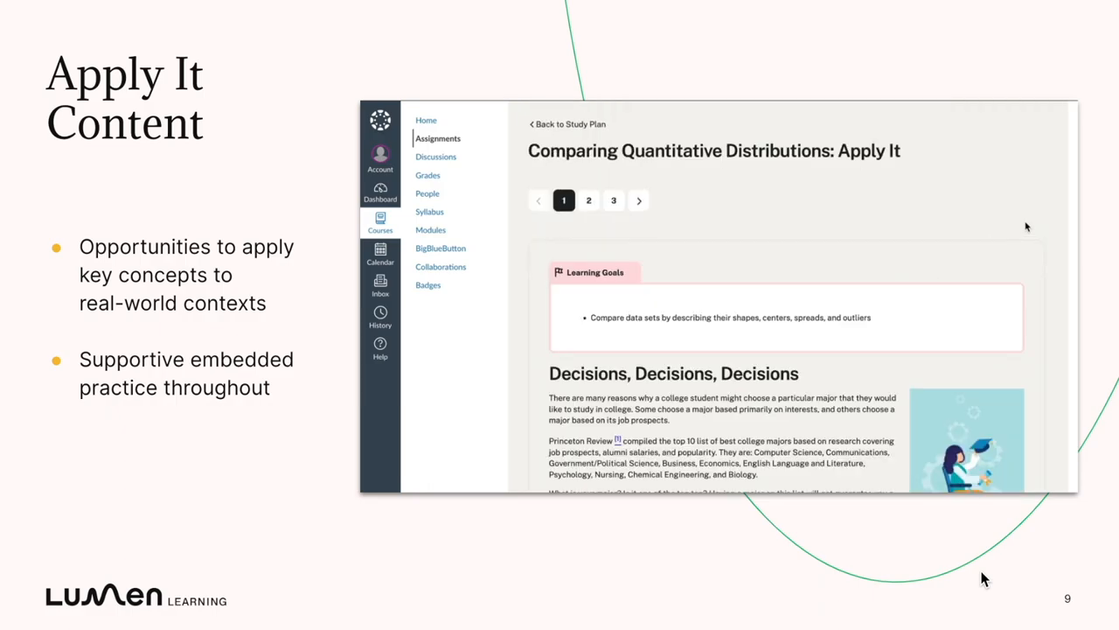
pyautogui.scroll(-3)
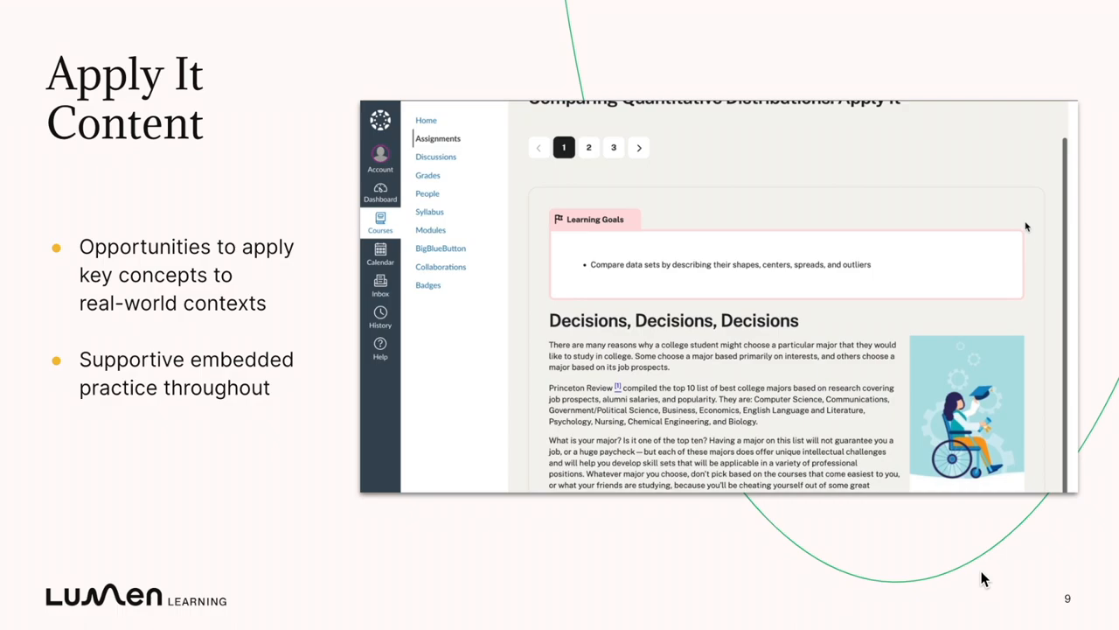
pyautogui.scroll(-3)
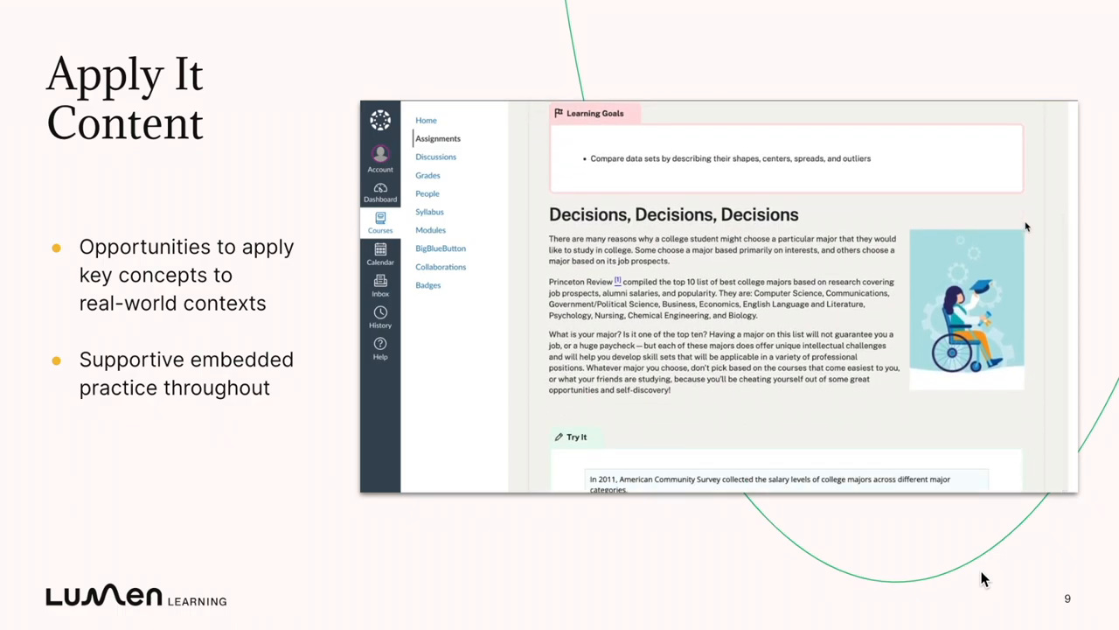
pyautogui.scroll(-3)
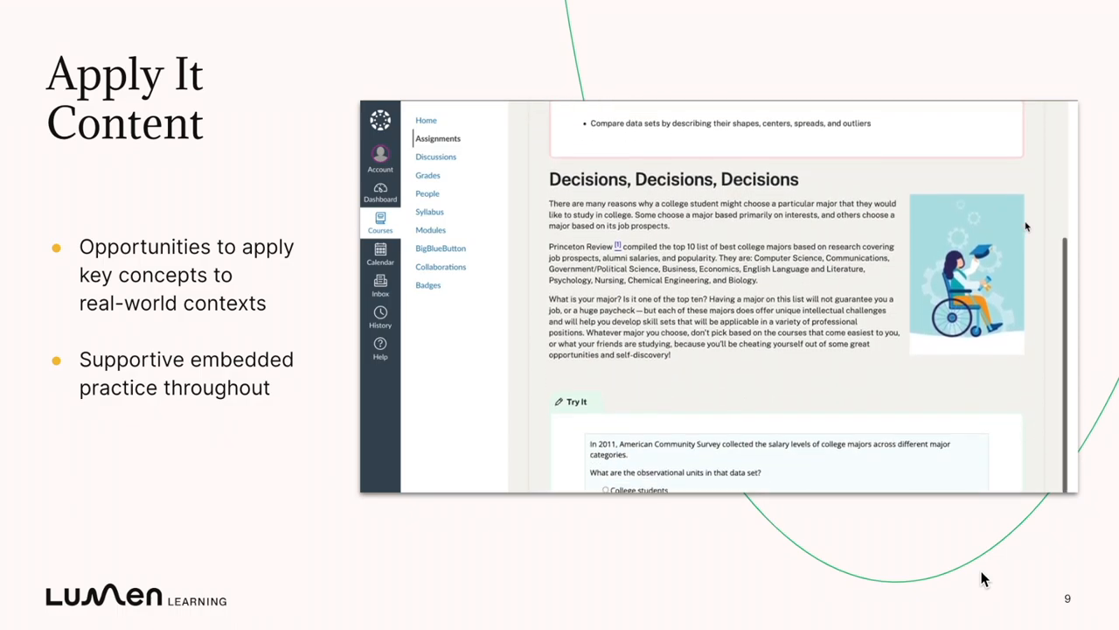
pyautogui.scroll(-3)
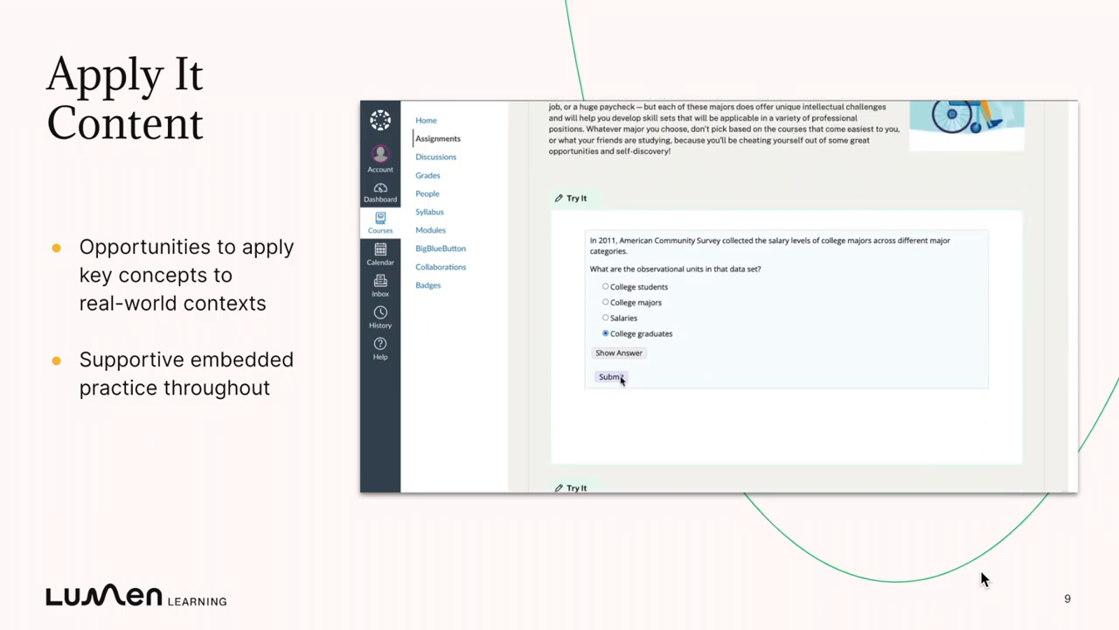
# Submit College graduates as the observational units and reveal the correct College majors answer
pyautogui.click(612, 376)
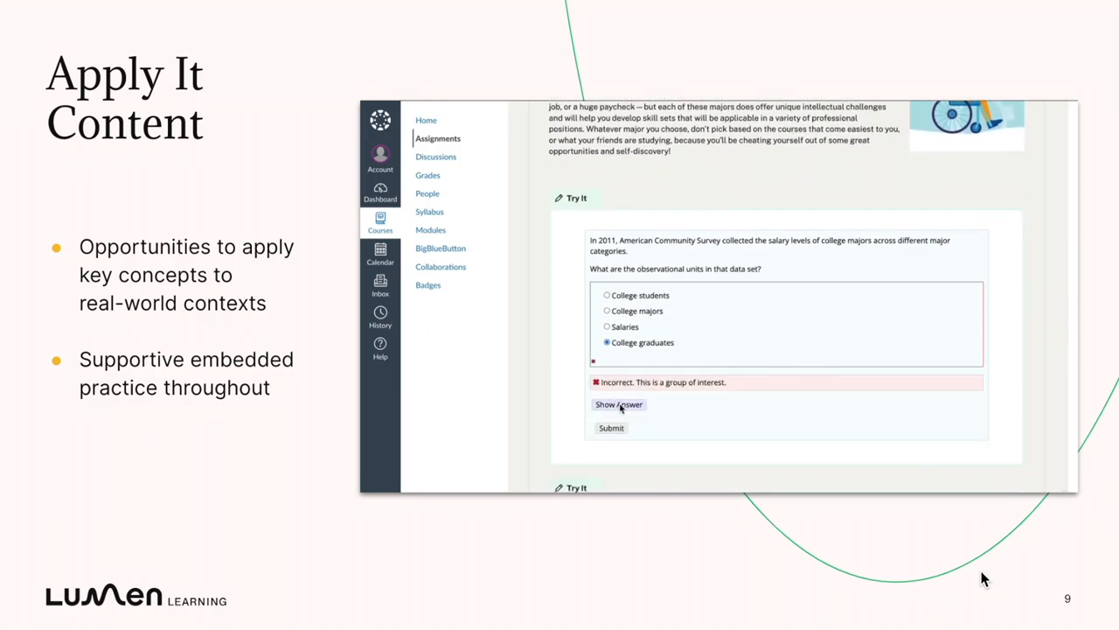
pyautogui.click(619, 404)
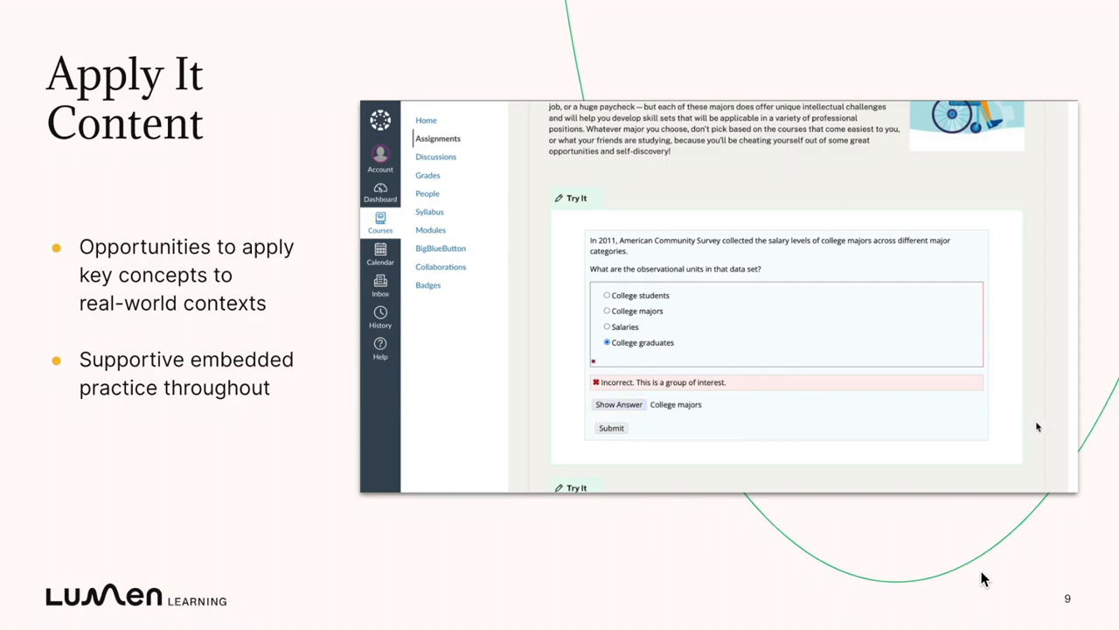
pyautogui.scroll(-3)
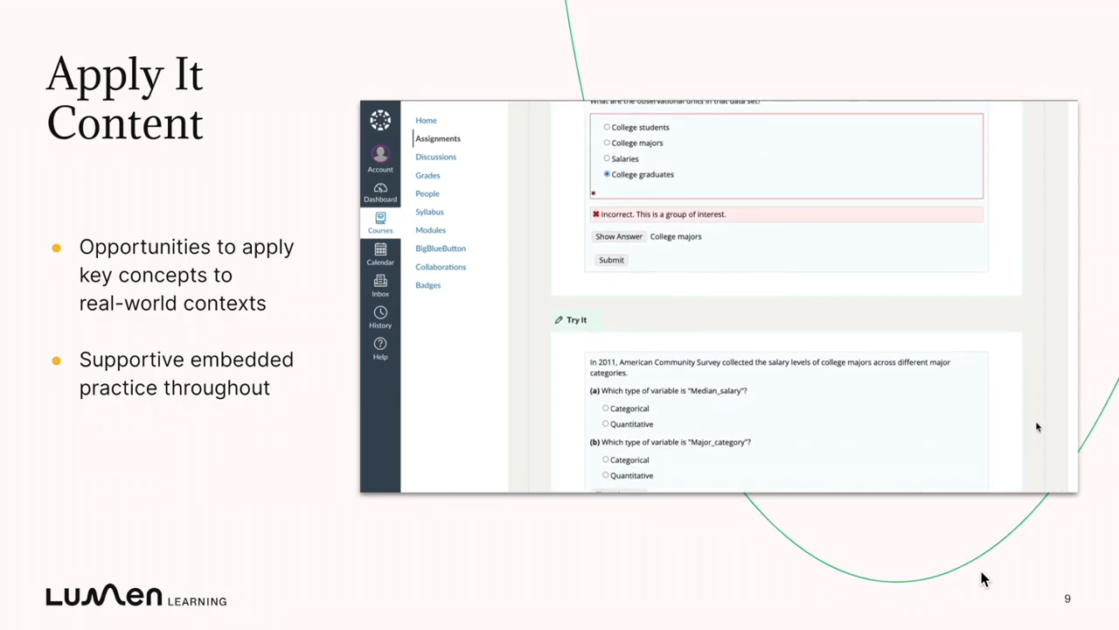
pyautogui.scroll(-3)
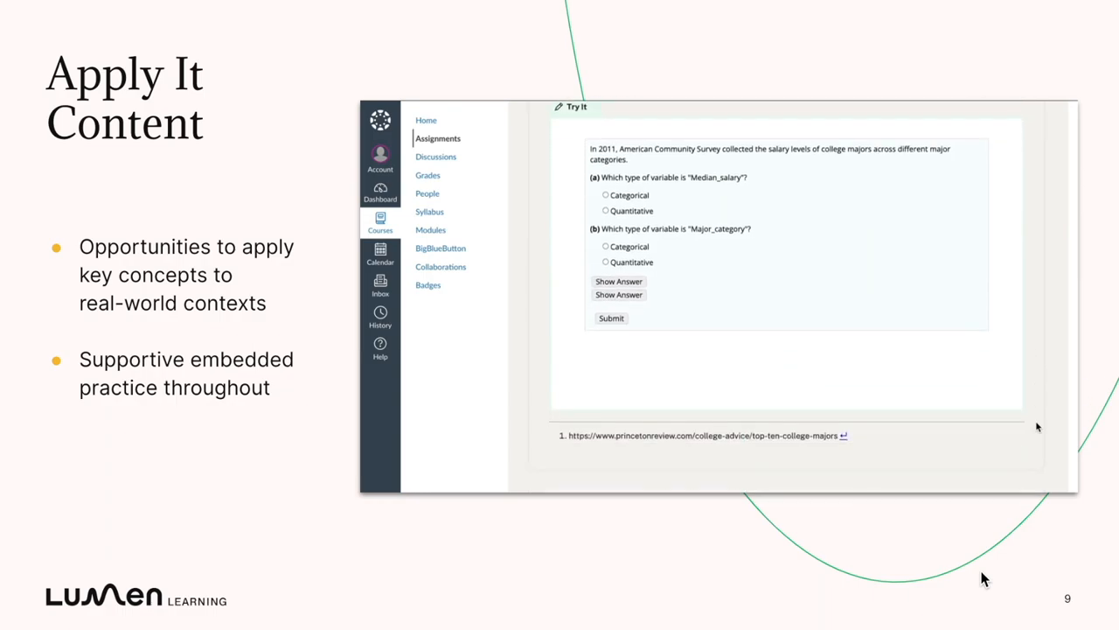
# Mark median salary Categorical and major category Quantitative, then continue to Data Distribution Across Groups
pyautogui.click(605, 168)
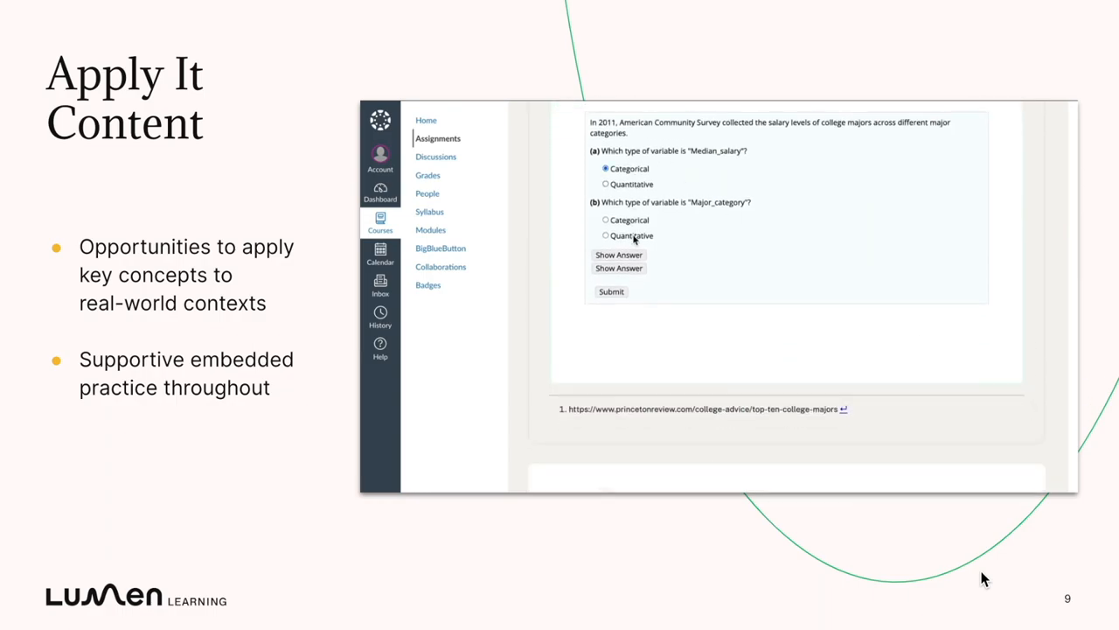
pyautogui.click(611, 291)
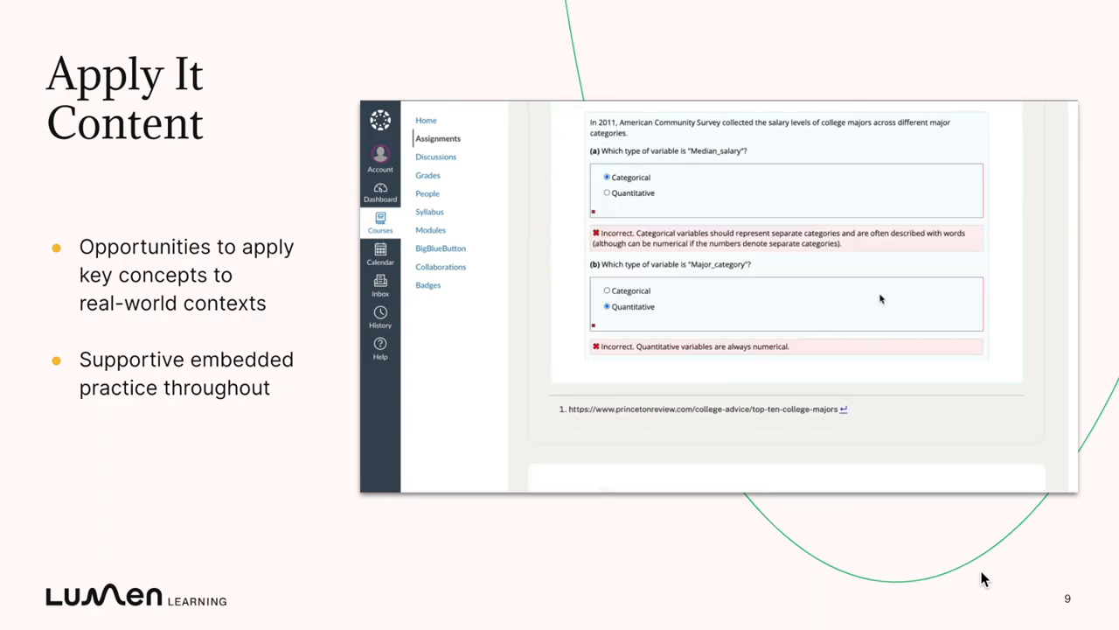
pyautogui.scroll(-3)
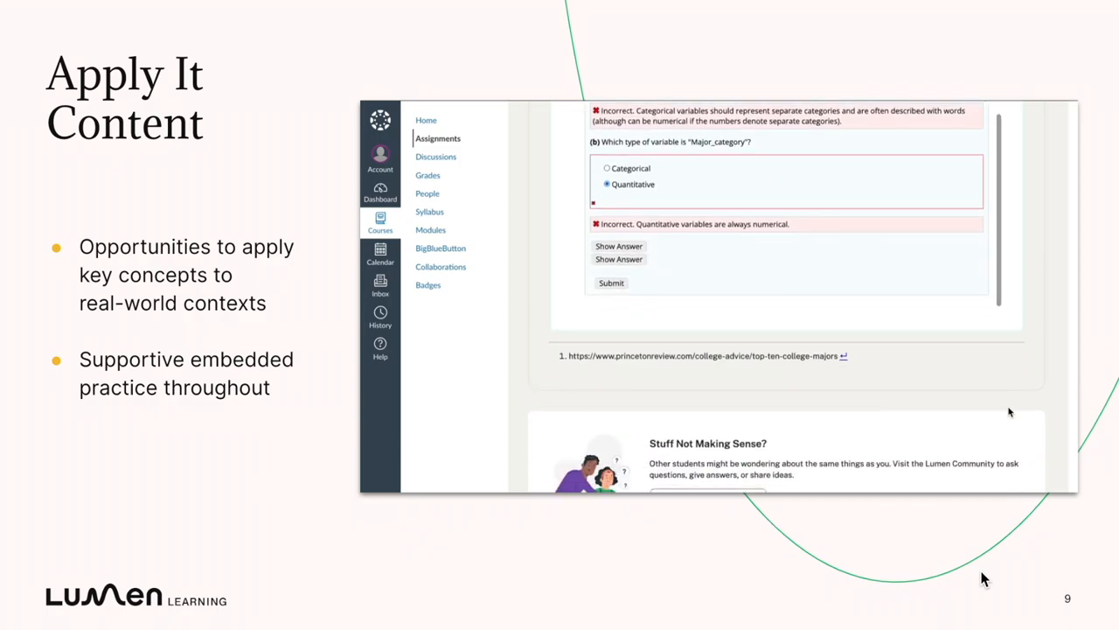
pyautogui.scroll(-3)
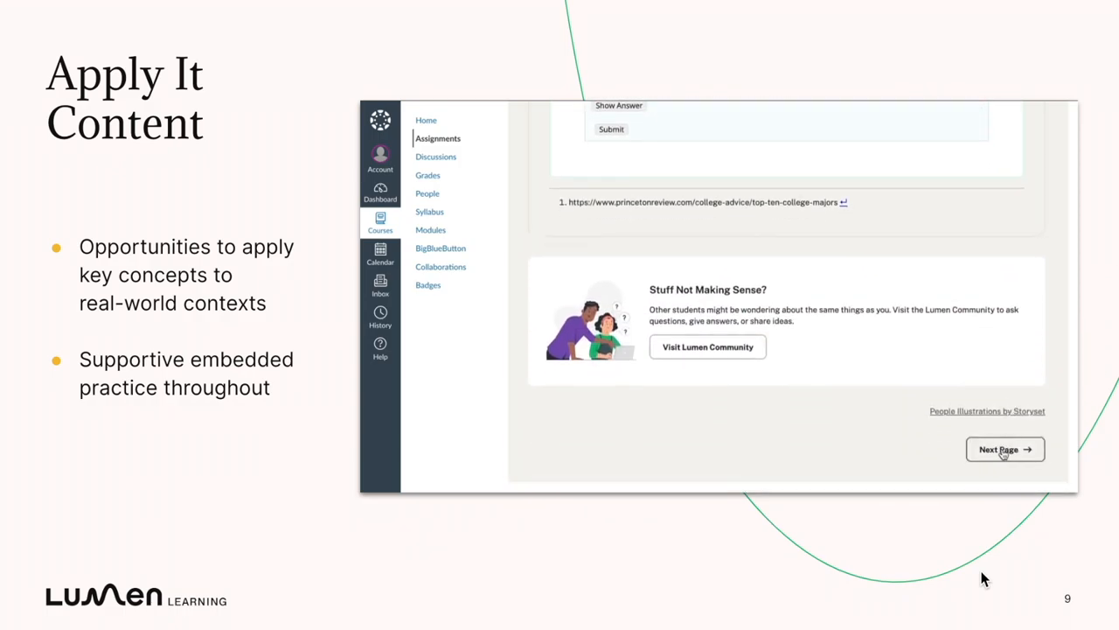
pyautogui.click(1004, 448)
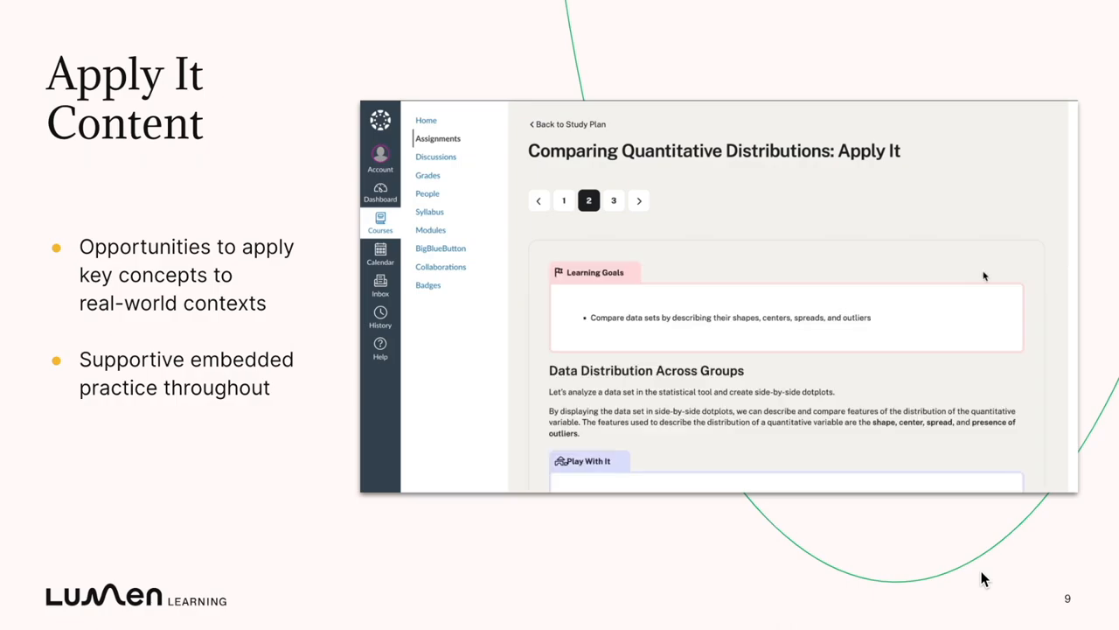
pyautogui.scroll(-3)
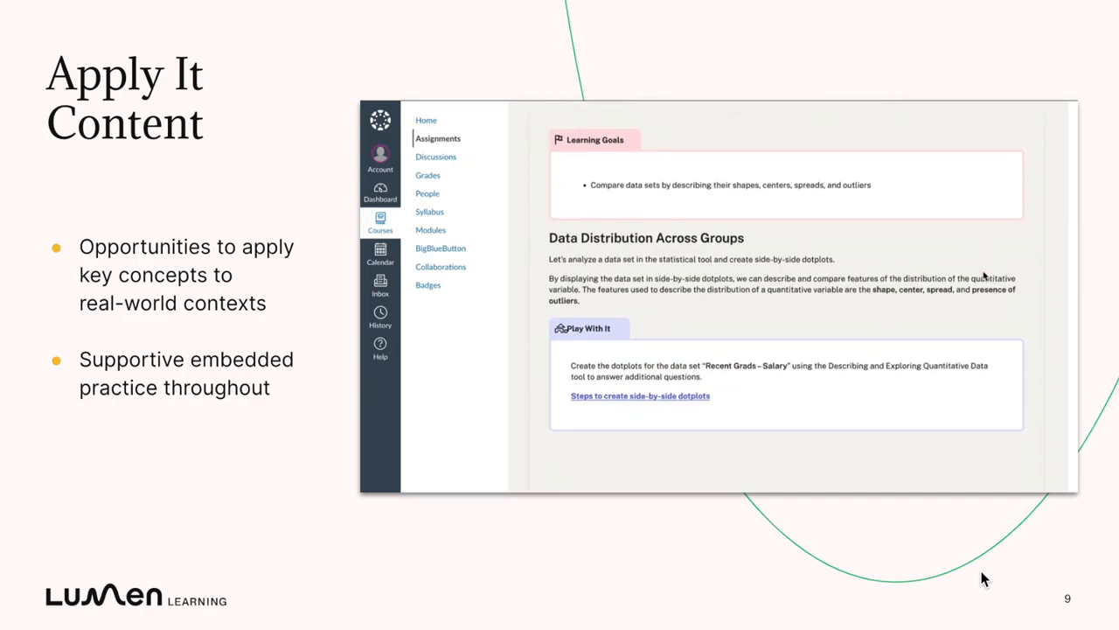
# Load Hours Watching TV (2013) in the Describing and Exploring Quantitative Variables tool and view its graphs
pyautogui.scroll(-3)
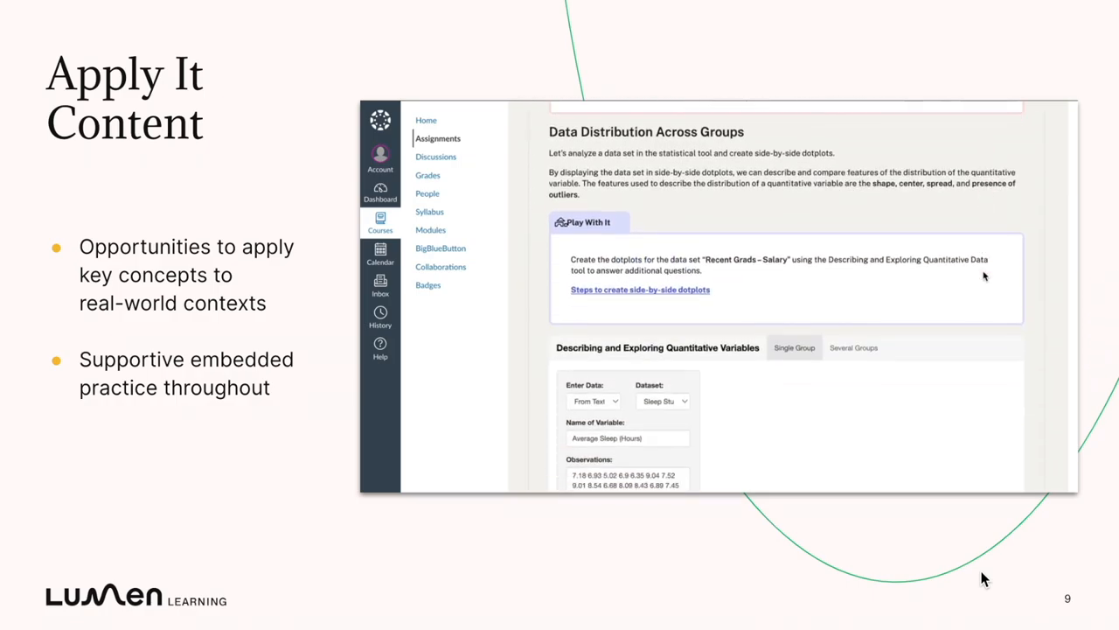
pyautogui.scroll(-3)
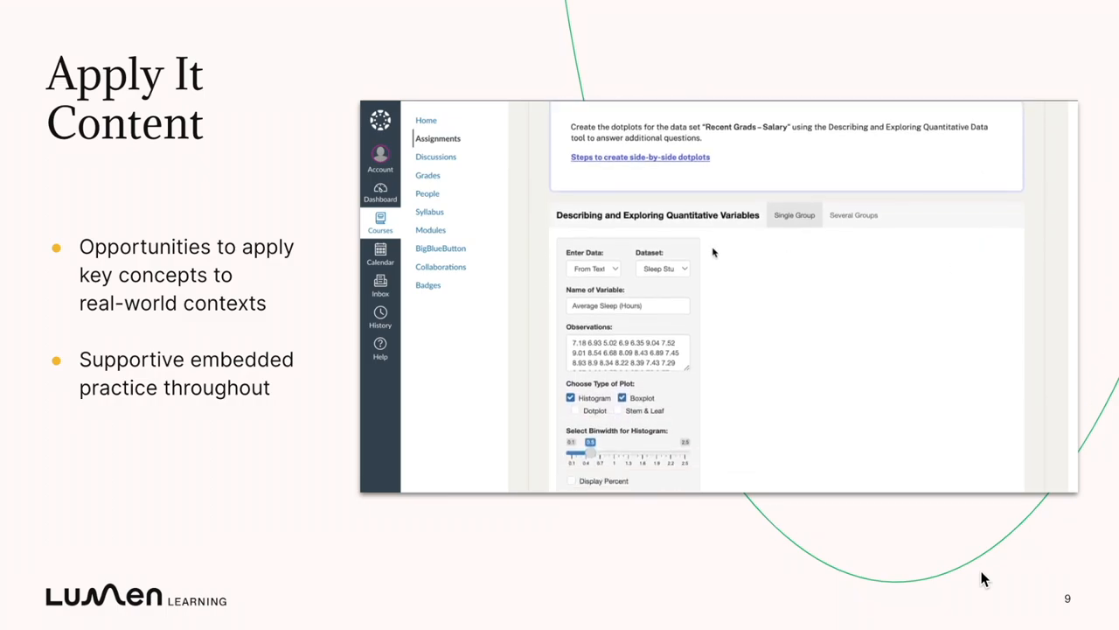
pyautogui.click(663, 270)
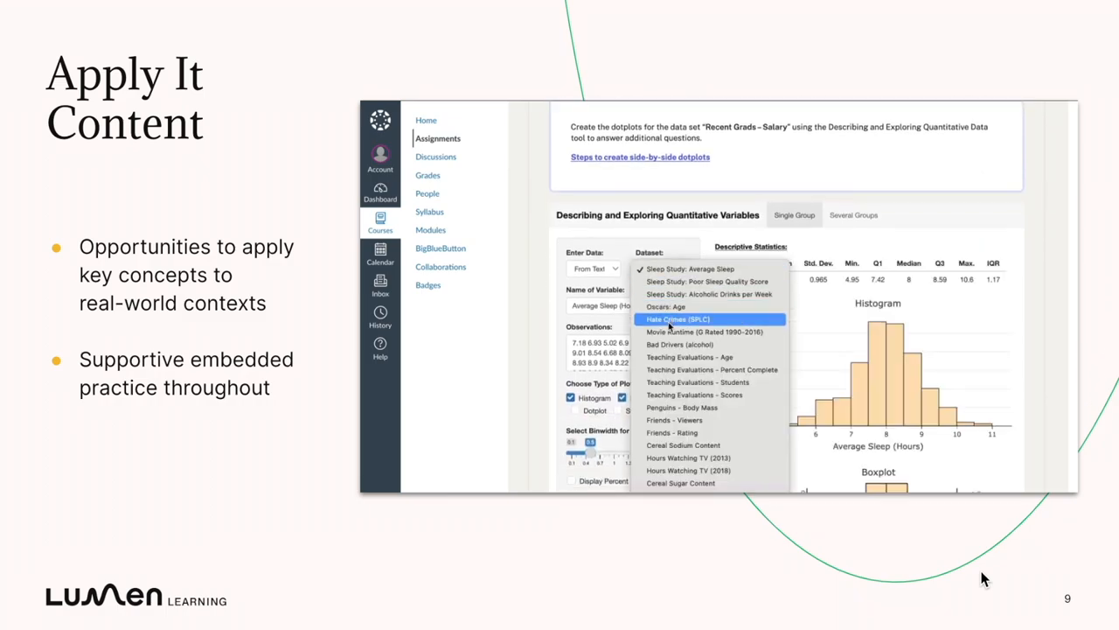
pyautogui.moveTo(682, 406)
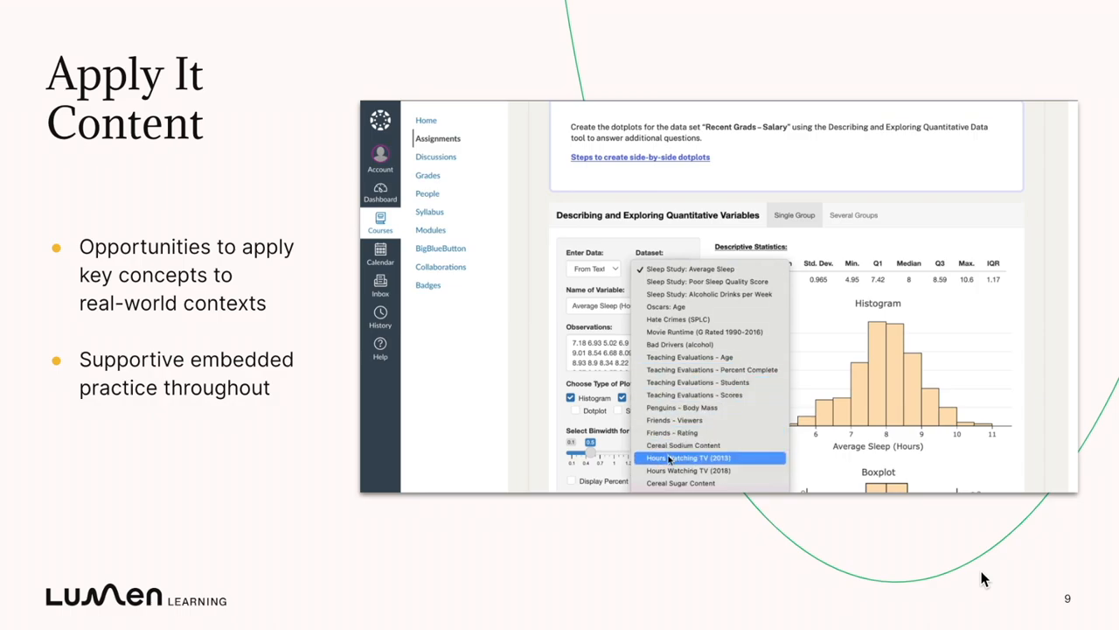
pyautogui.click(691, 458)
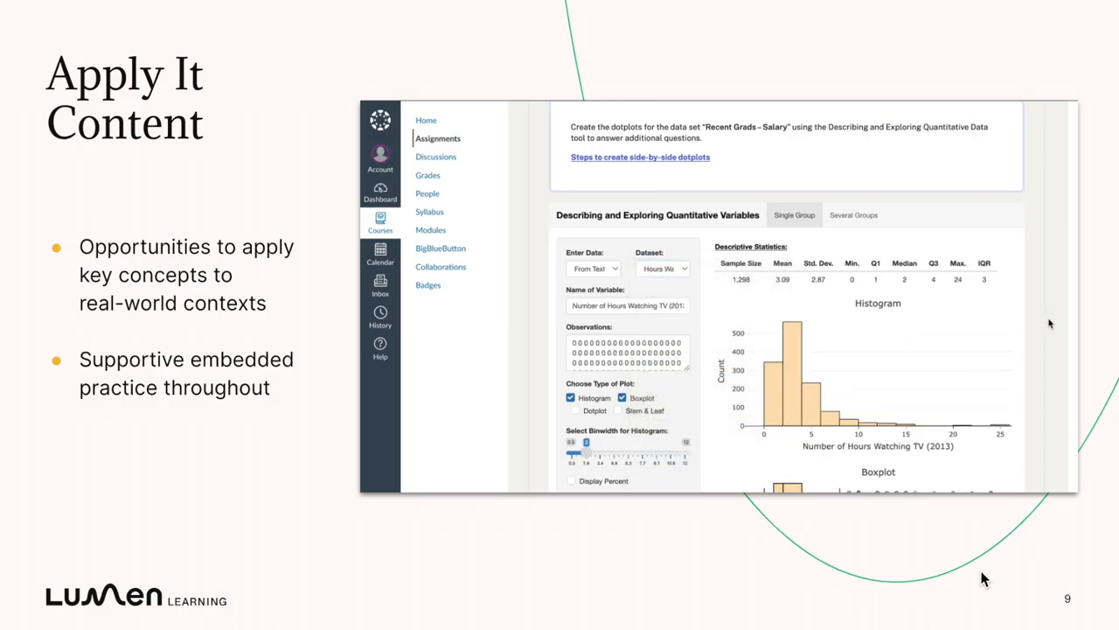
pyautogui.scroll(-3)
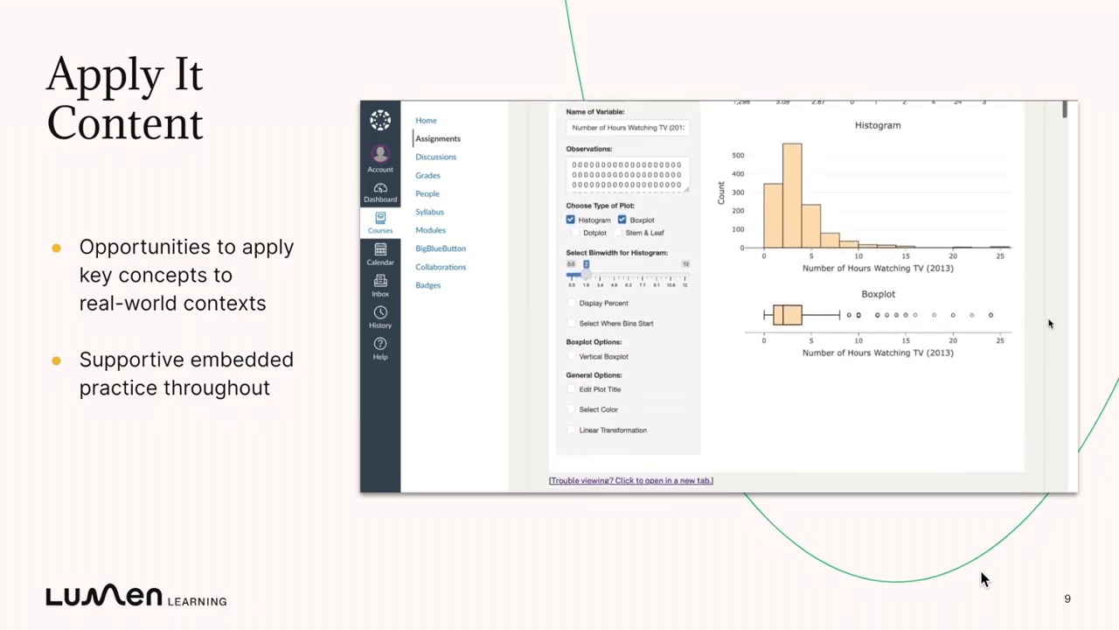
pyautogui.scroll(-3)
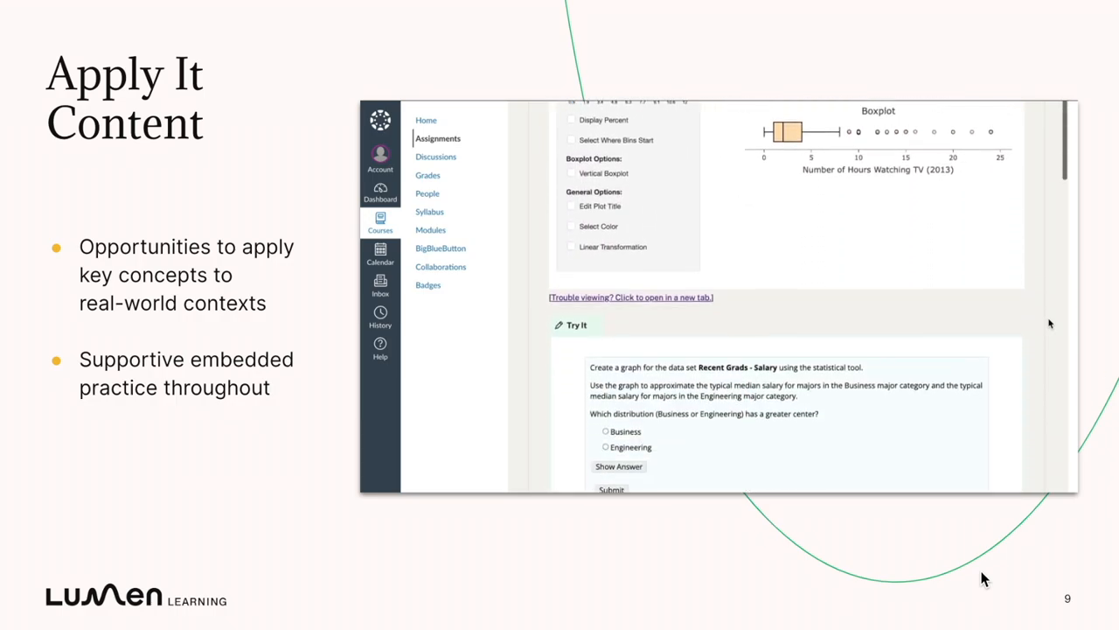
pyautogui.scroll(-3)
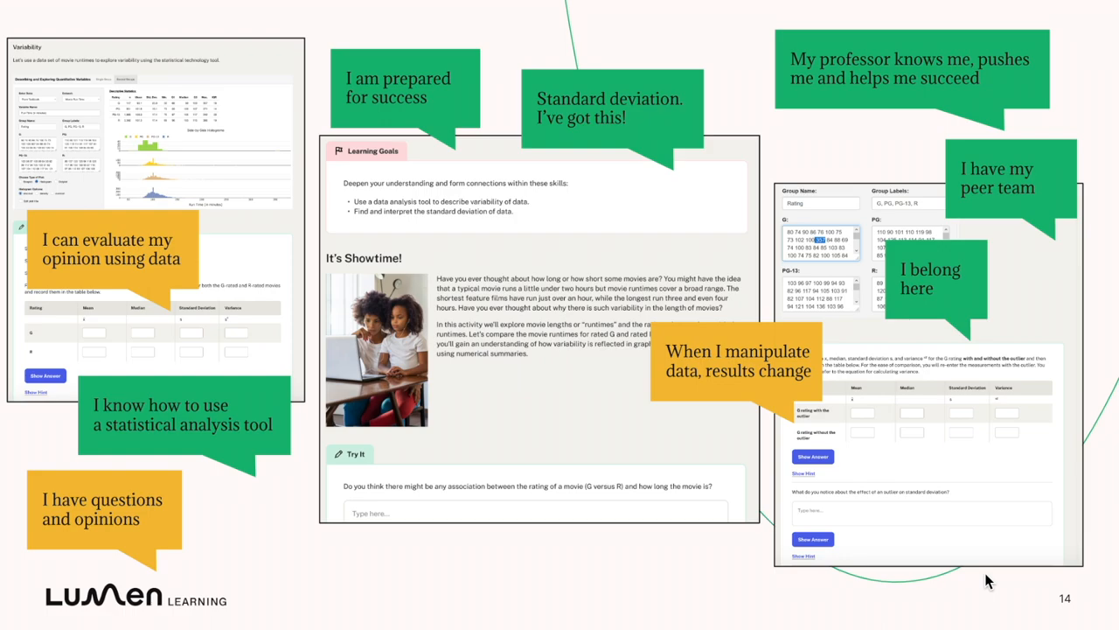
# Start the Sampling Methods self check, answering student population for question 1 and Stratified for question 2
pyautogui.press('right')
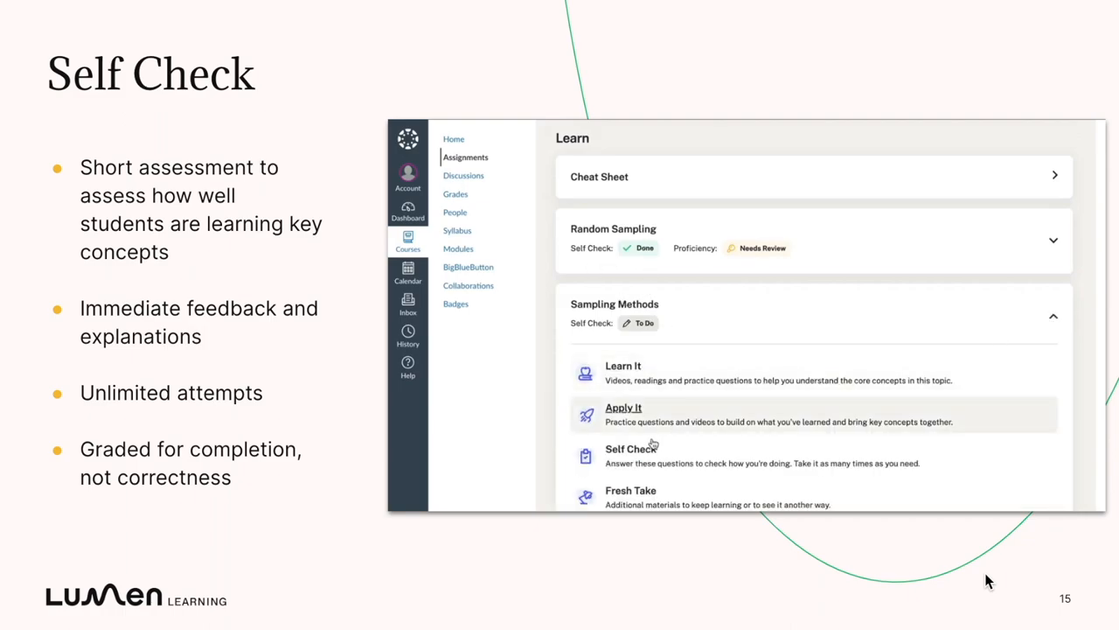
pyautogui.click(630, 455)
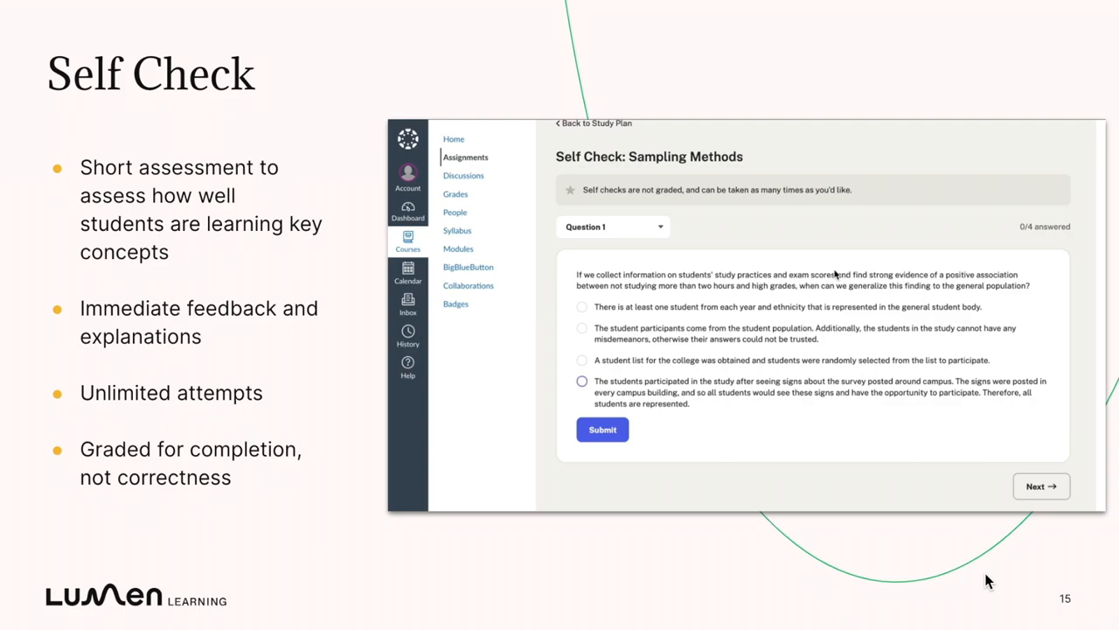
pyautogui.click(582, 328)
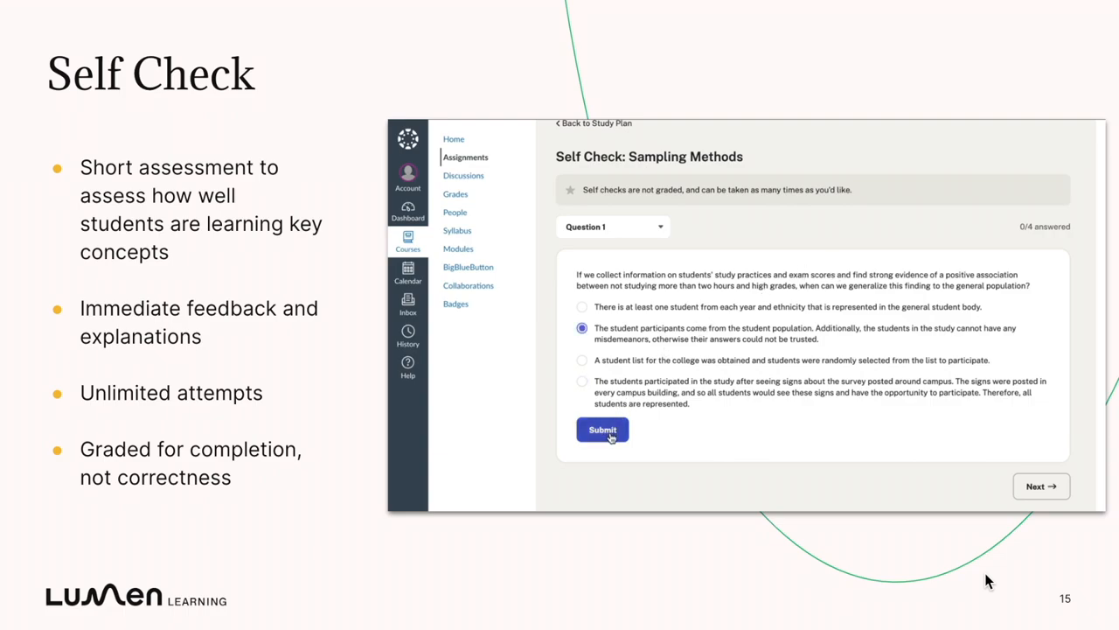
pyautogui.click(602, 431)
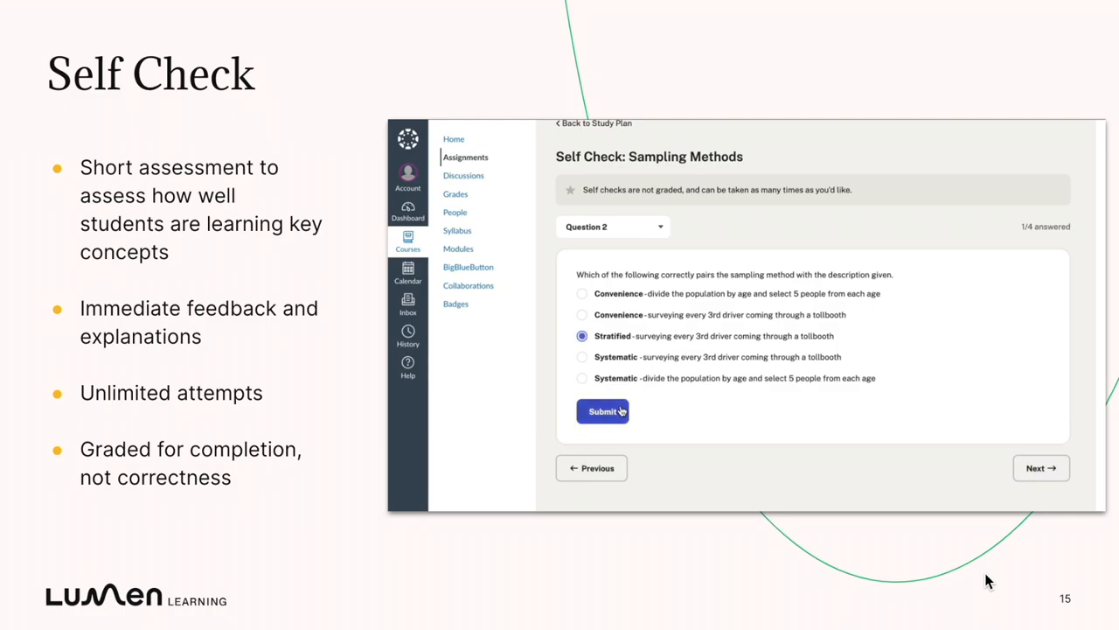
pyautogui.click(602, 411)
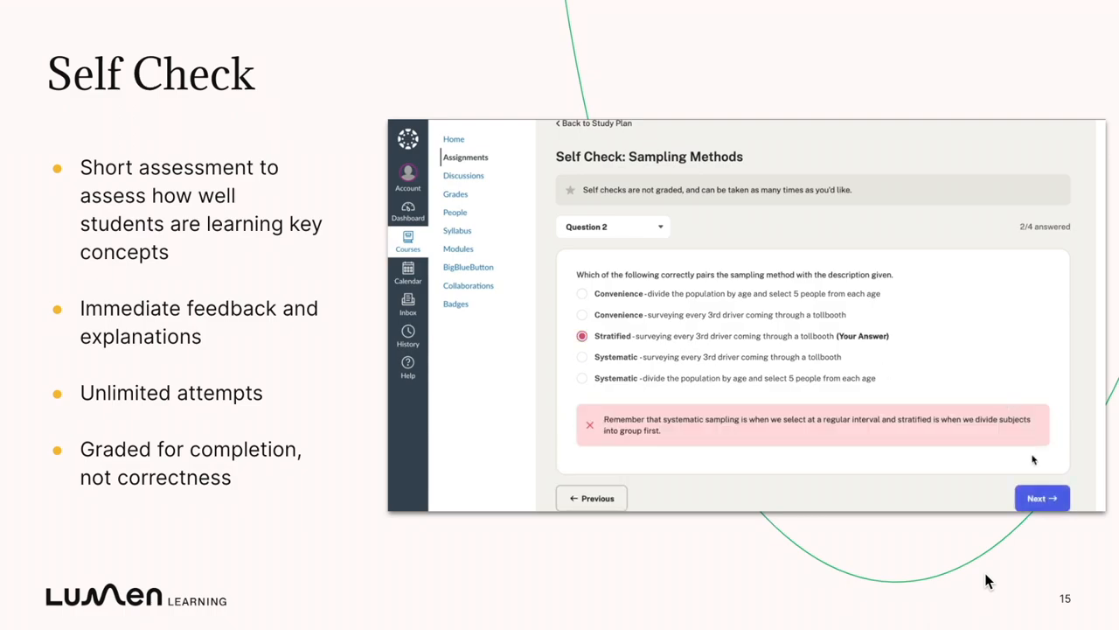
# Answer Systematic sampling for question 3 and finish the self check to see the results
pyautogui.click(1042, 496)
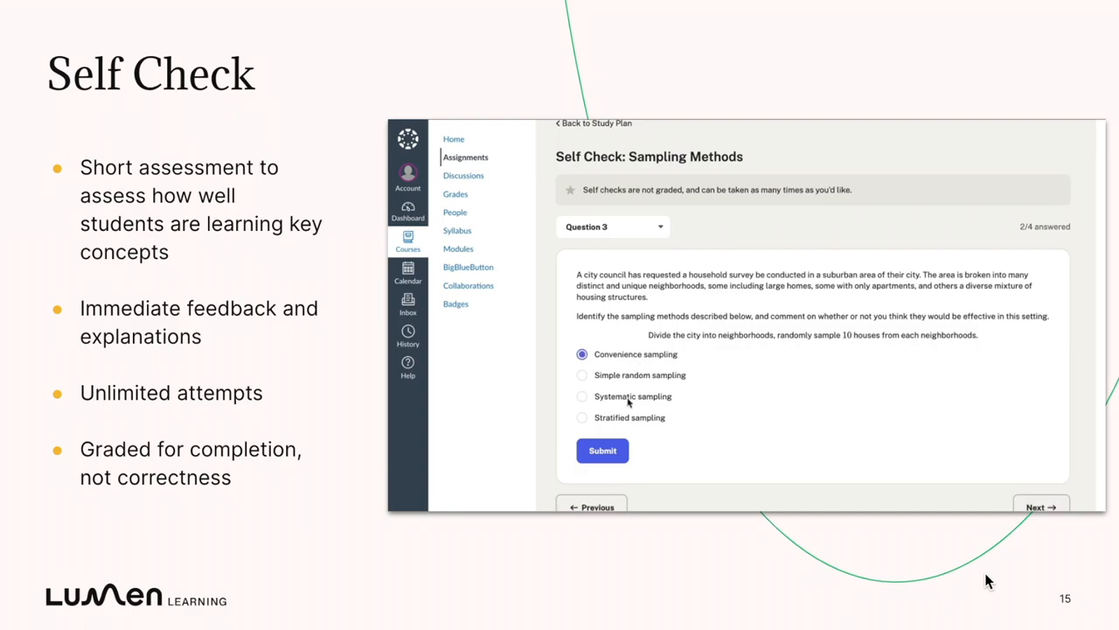
pyautogui.click(1041, 507)
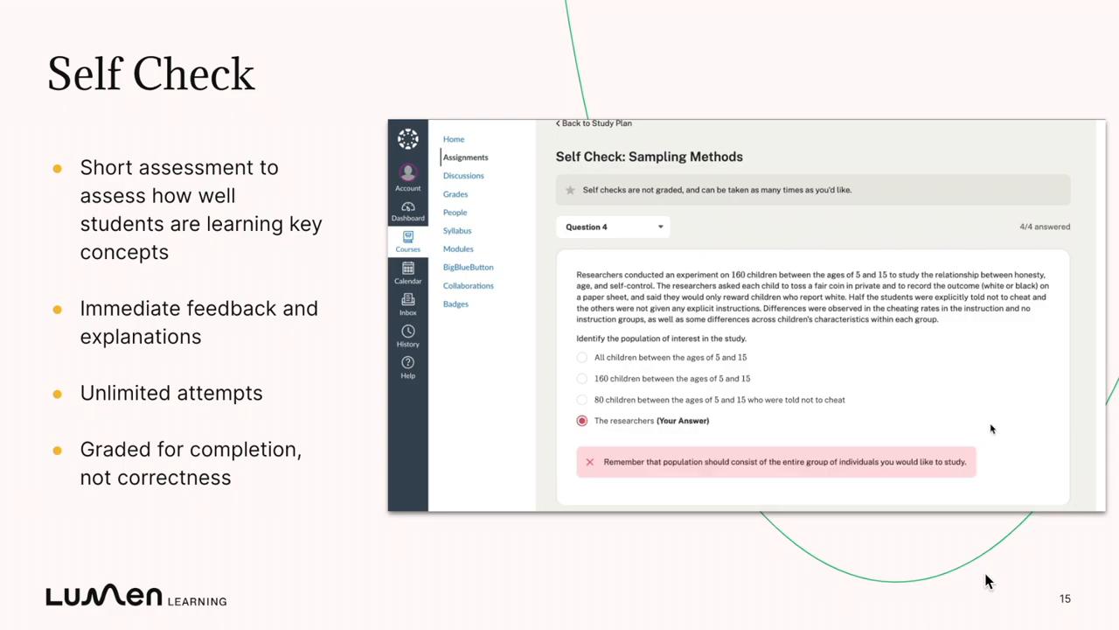
pyautogui.scroll(-3)
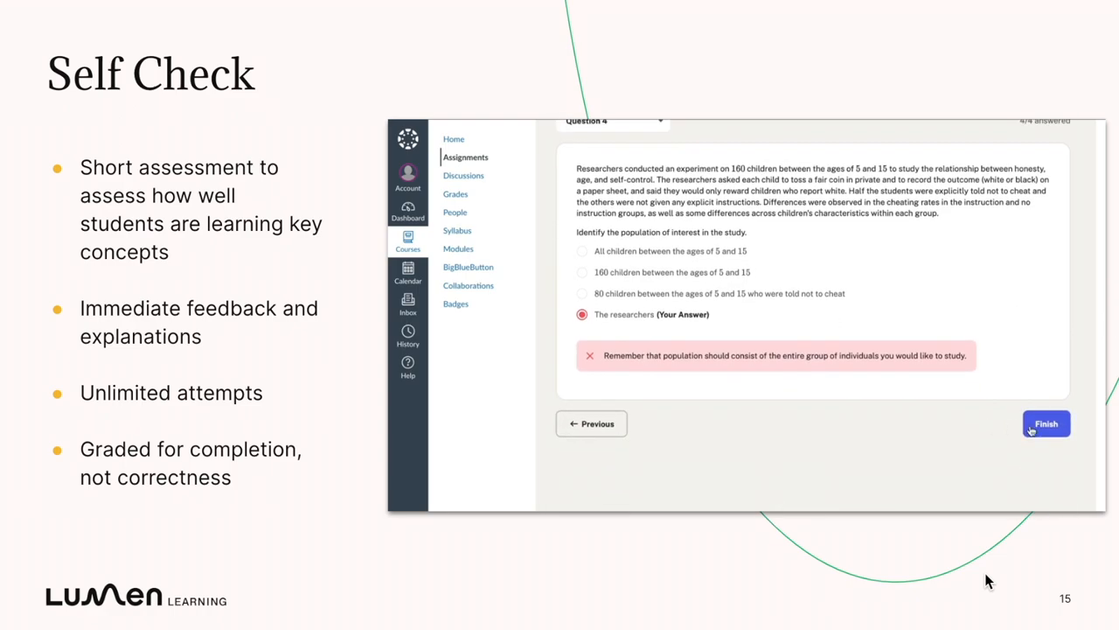
pyautogui.click(1039, 423)
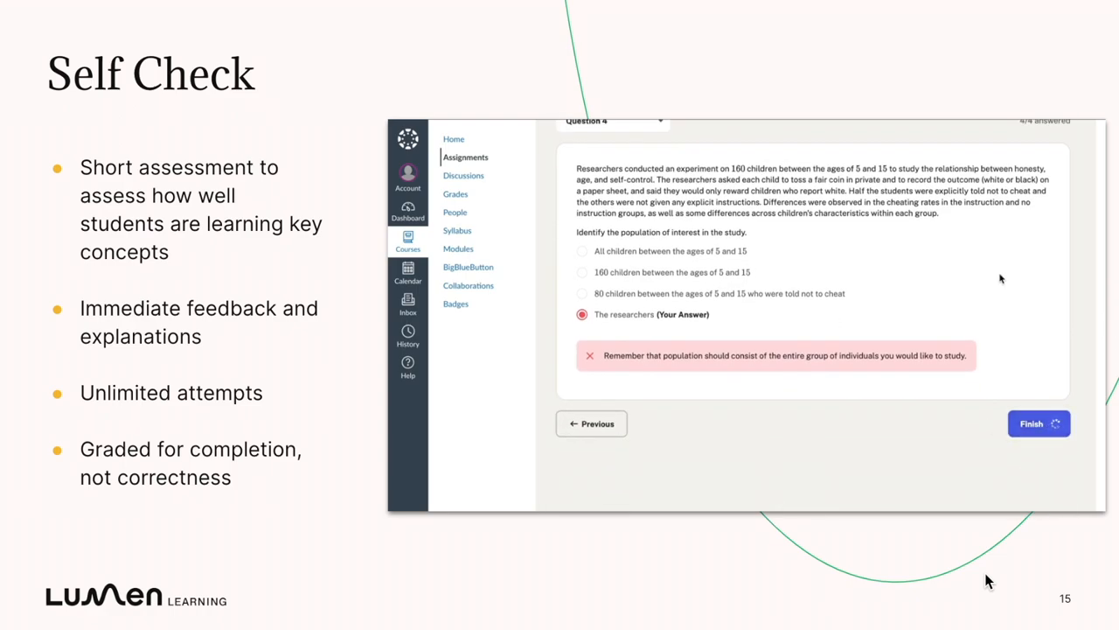
pyautogui.click(1039, 423)
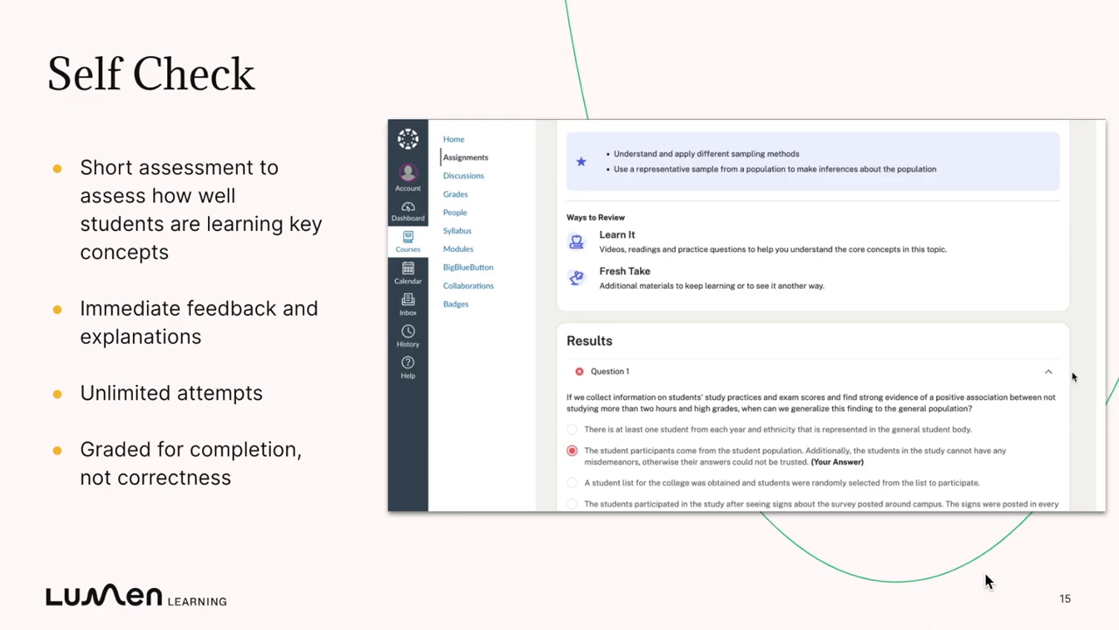
# Go back to the study plan, where Sampling Methods now shows its Self Check as Done
pyautogui.scroll(-3)
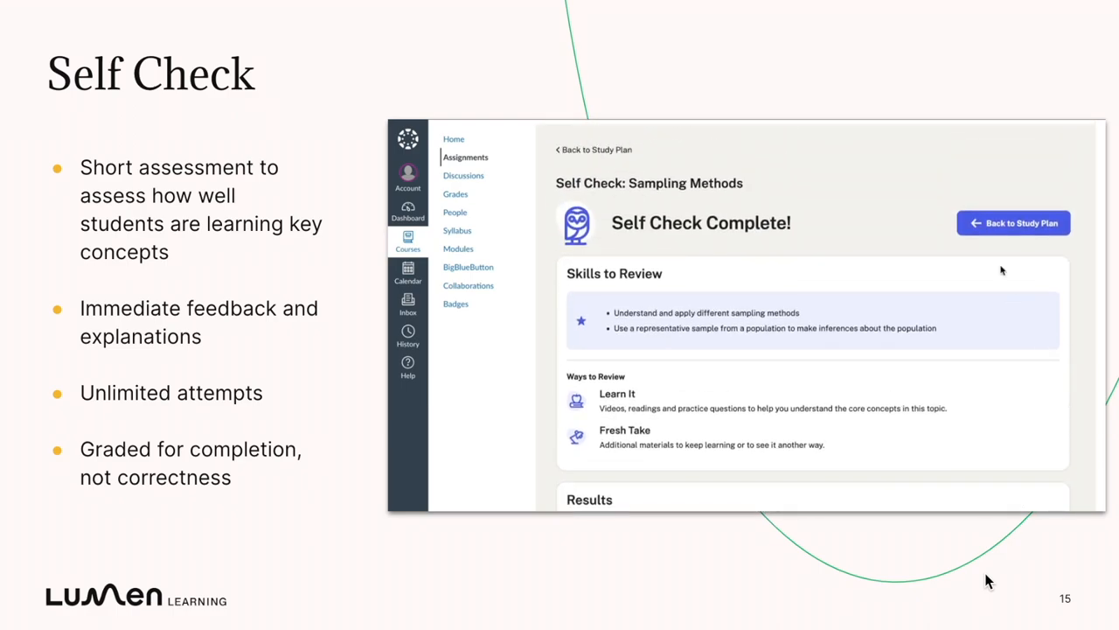
pyautogui.click(1013, 223)
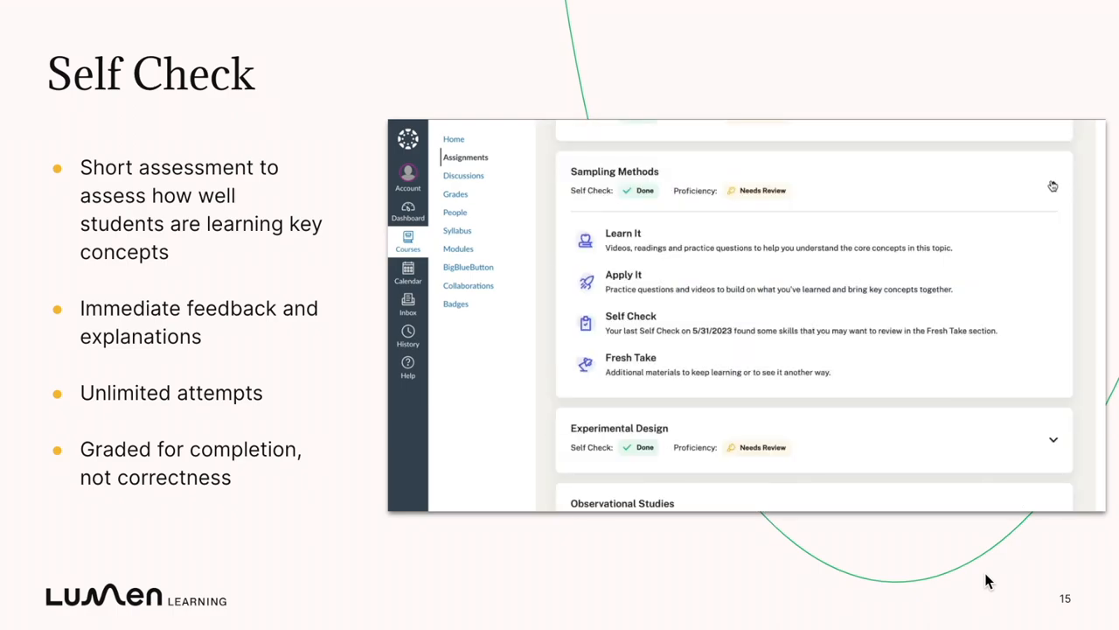
pyautogui.click(1052, 185)
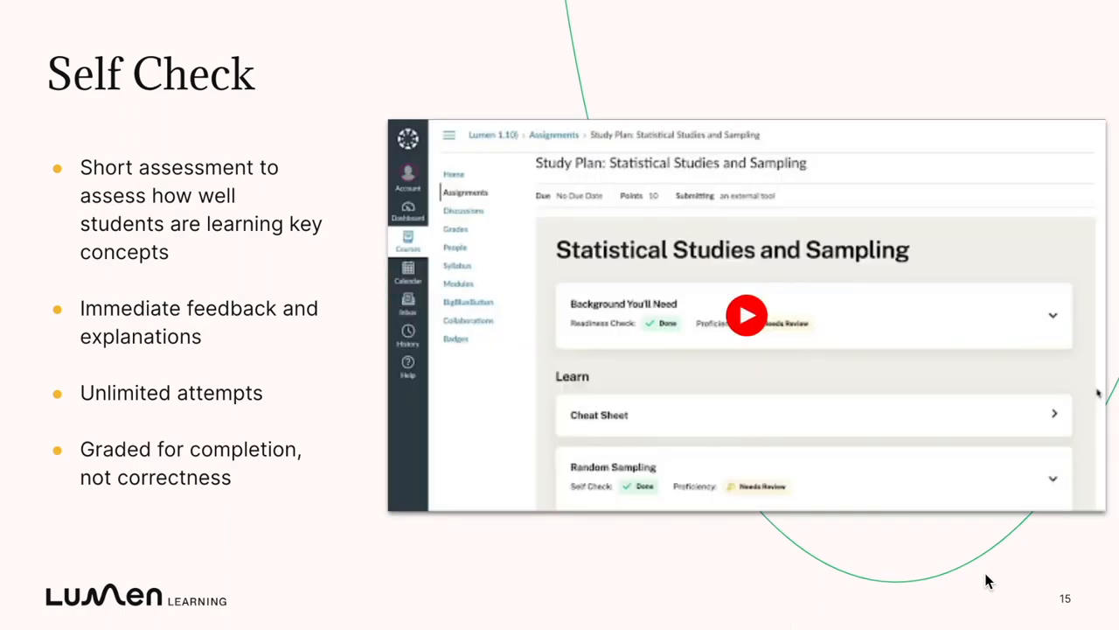
pyautogui.moveTo(708, 563)
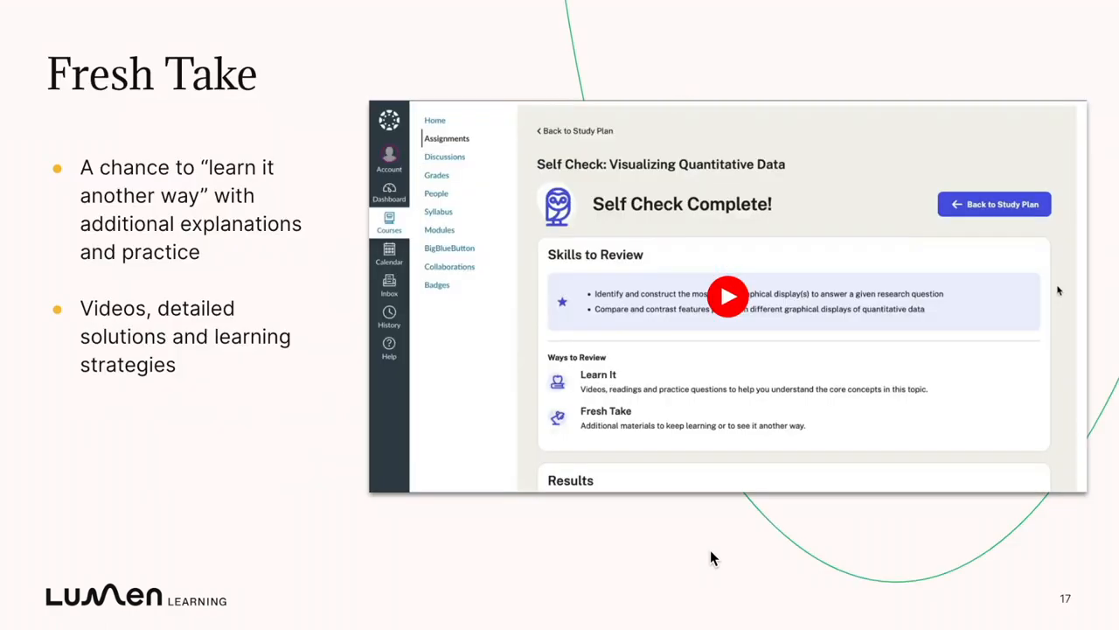
# Open the Visualizing Quantitative Data Fresh Take and read its hip-measurement dotplot examples
pyautogui.click(727, 295)
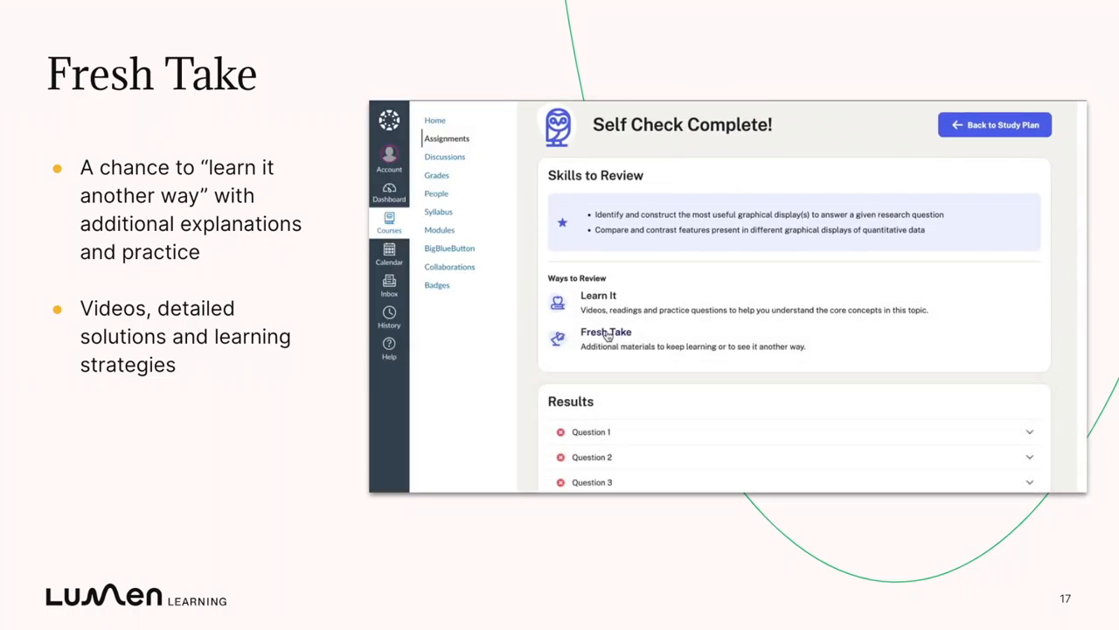
pyautogui.click(605, 332)
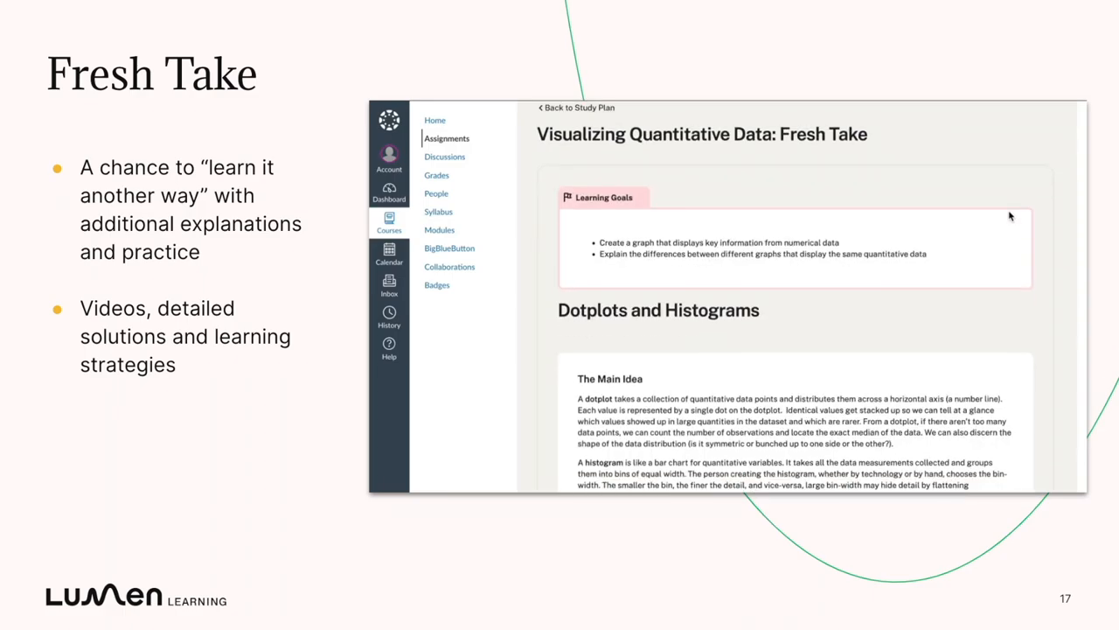
pyautogui.scroll(-3)
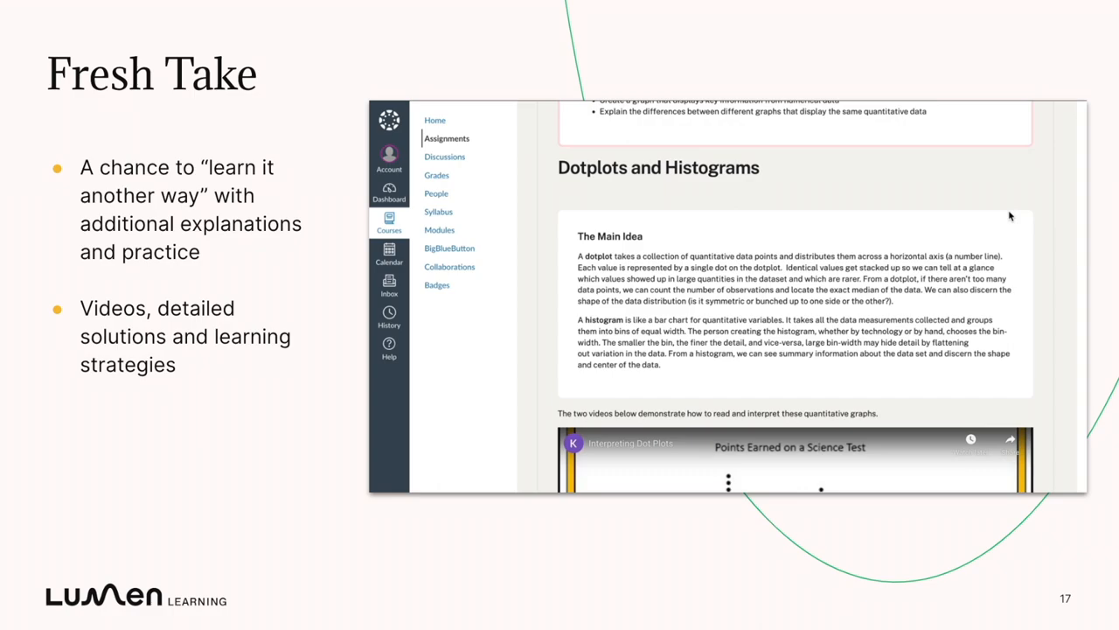
pyautogui.scroll(-3)
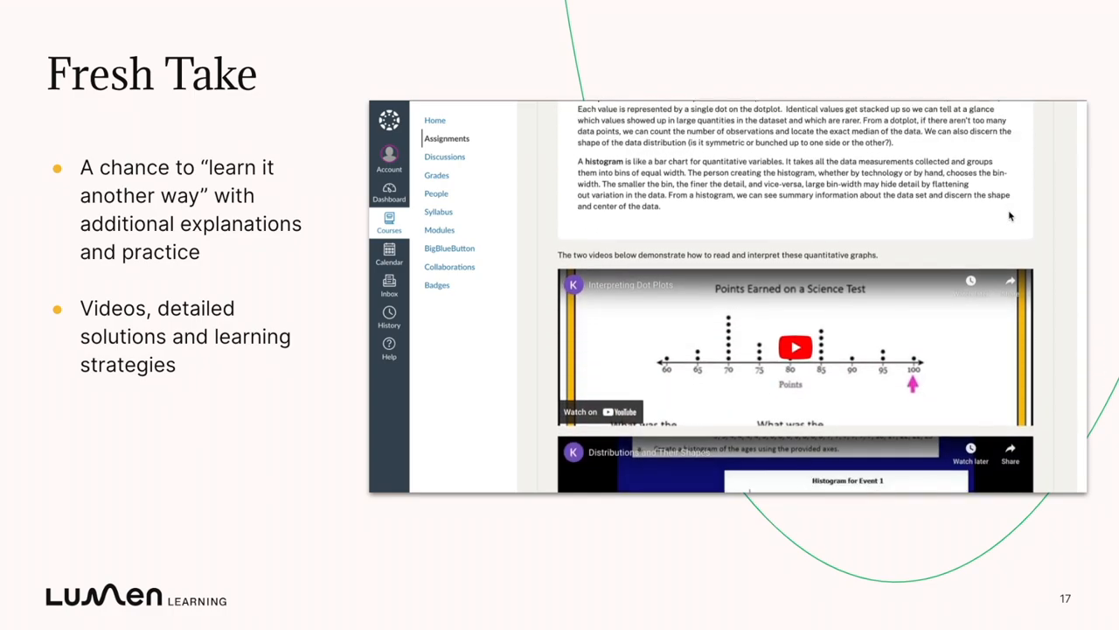
pyautogui.scroll(-3)
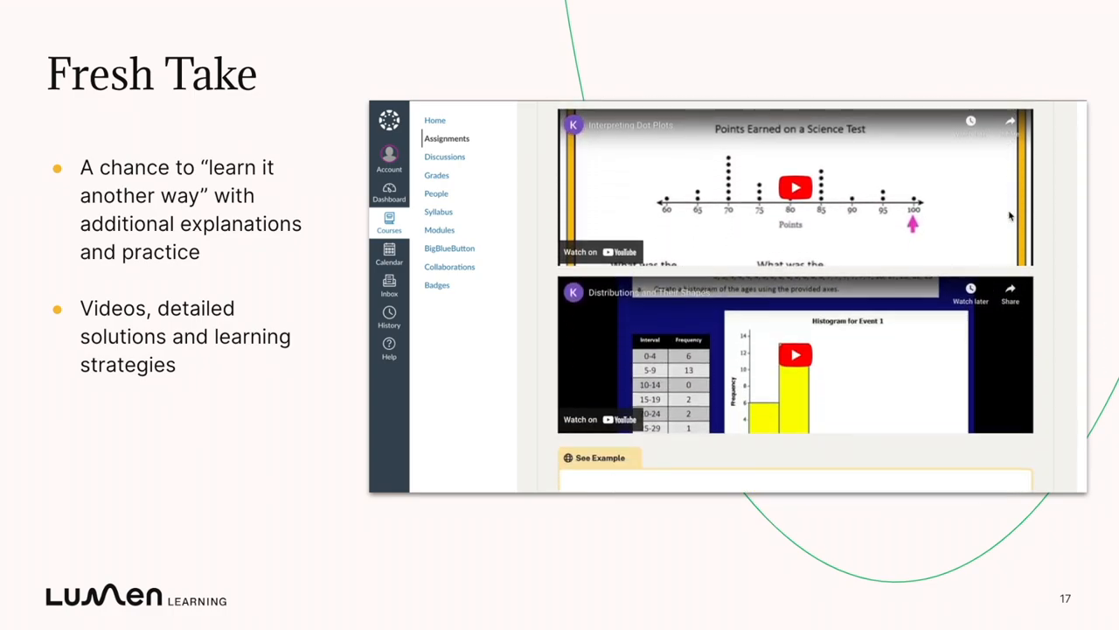
pyautogui.scroll(-3)
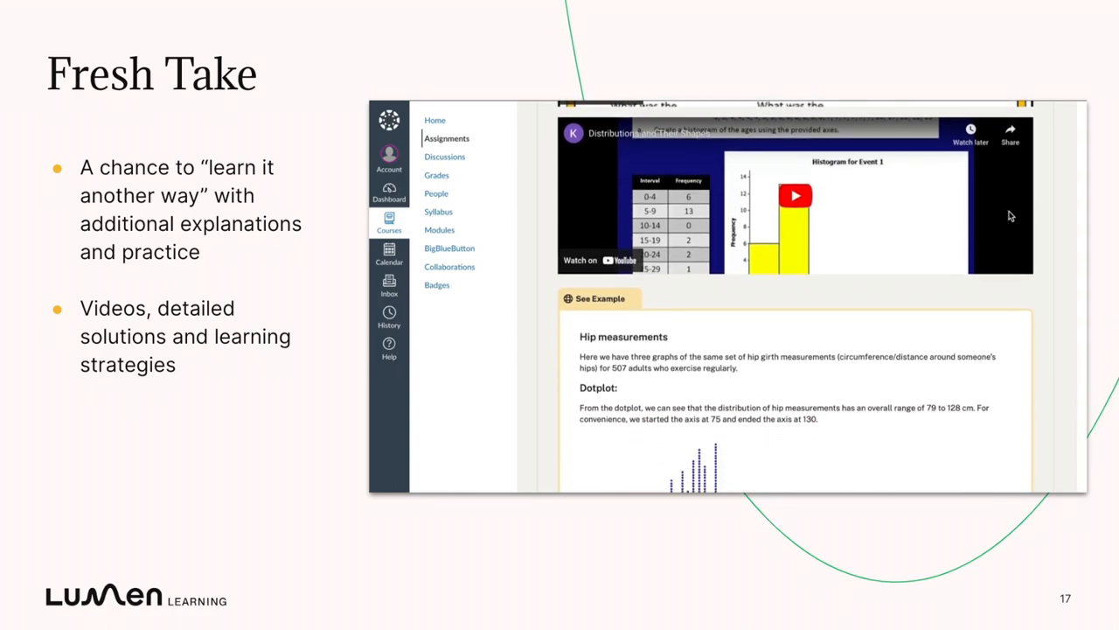
pyautogui.scroll(-3)
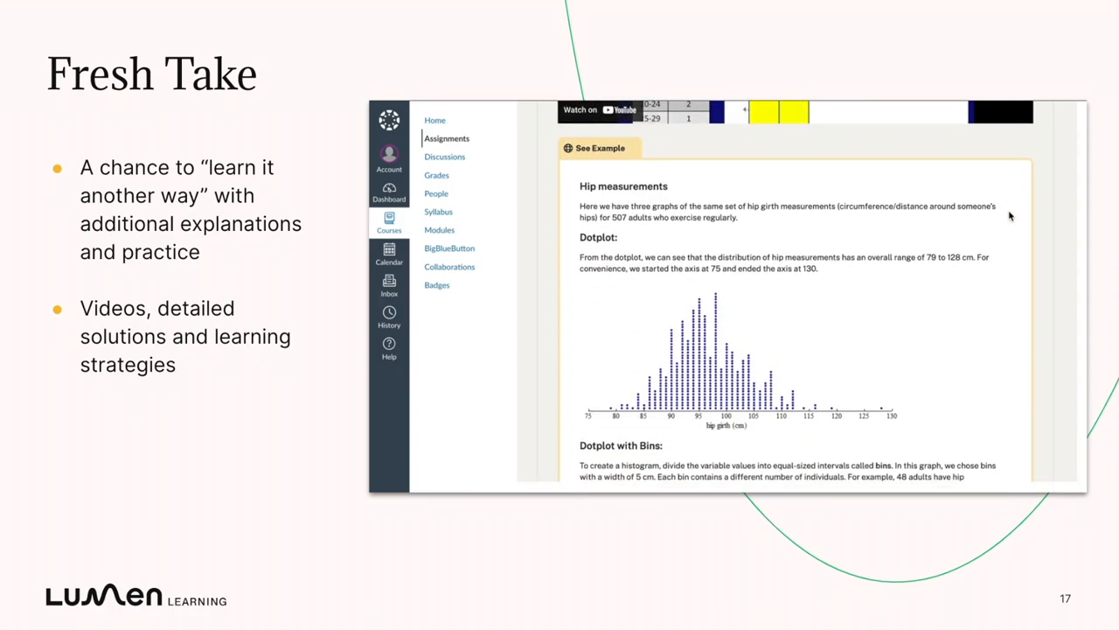
pyautogui.moveTo(1064, 336)
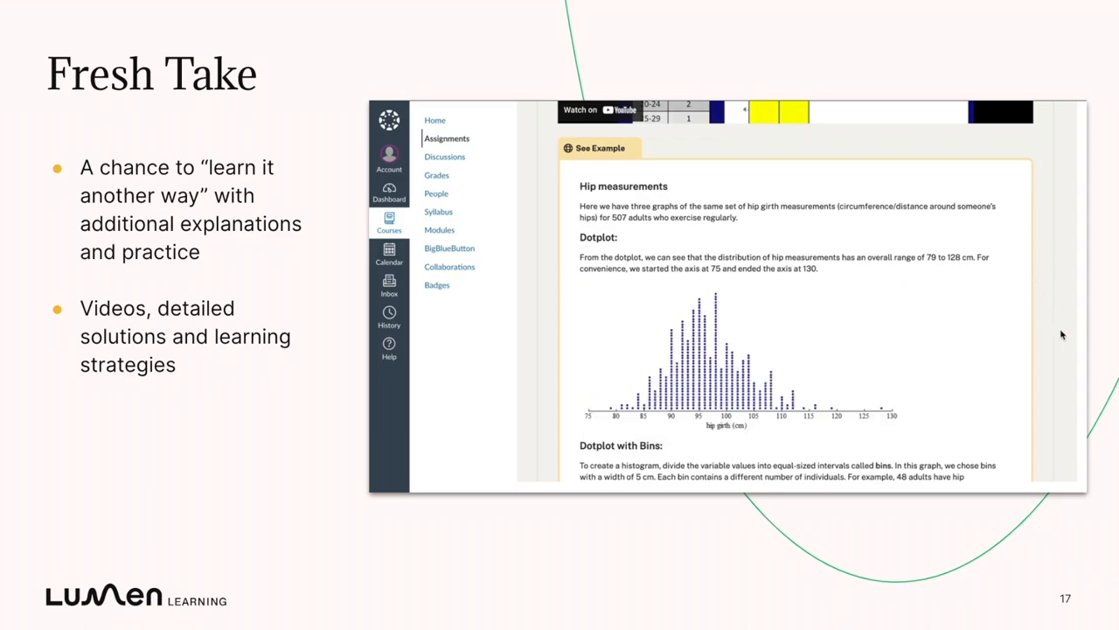
# Continue through the histogram examples and show the solution to the Try It question
pyautogui.scroll(-3)
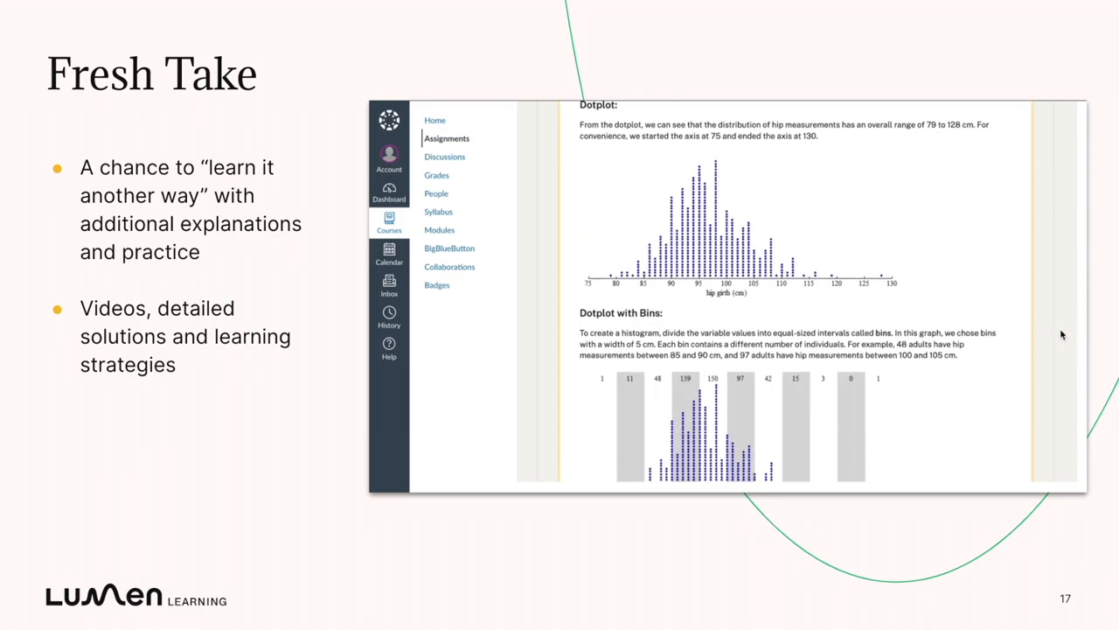
pyautogui.scroll(-3)
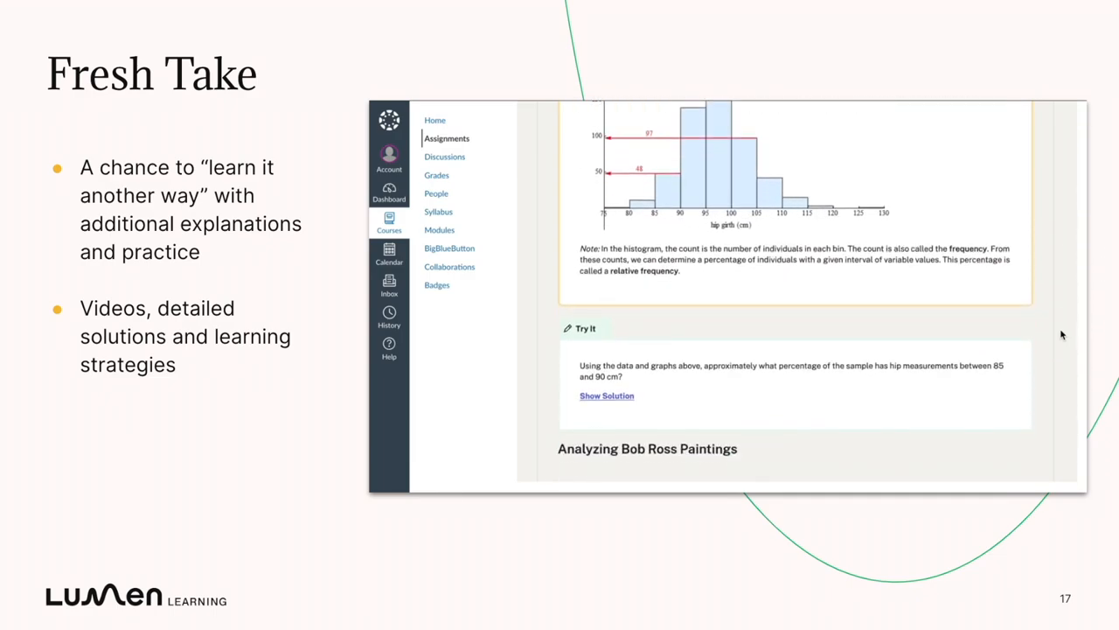
pyautogui.scroll(-3)
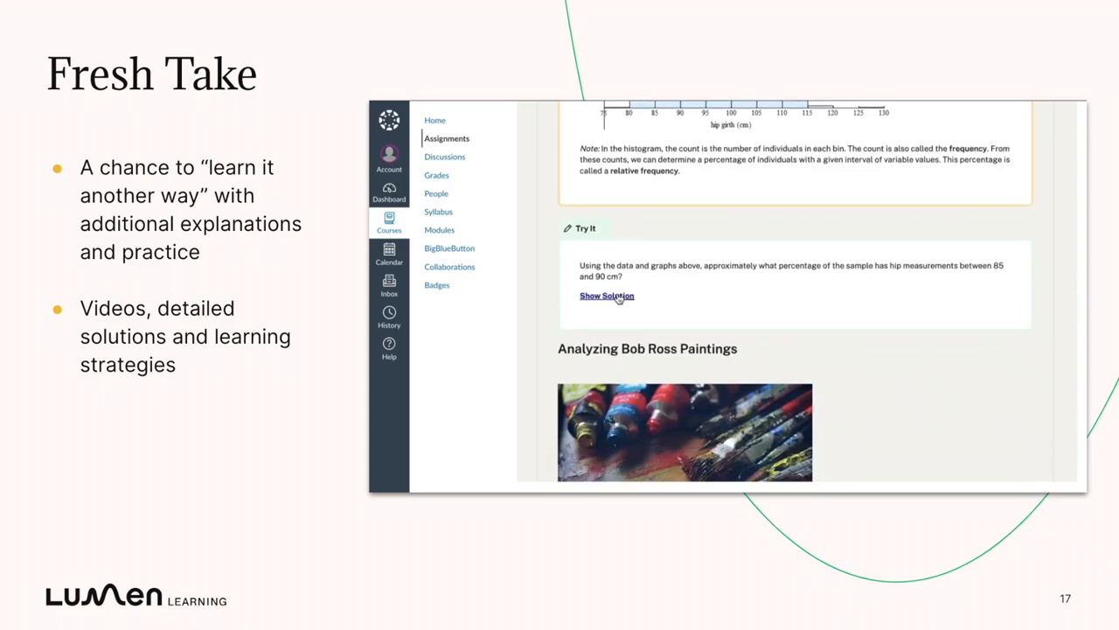
pyautogui.click(607, 296)
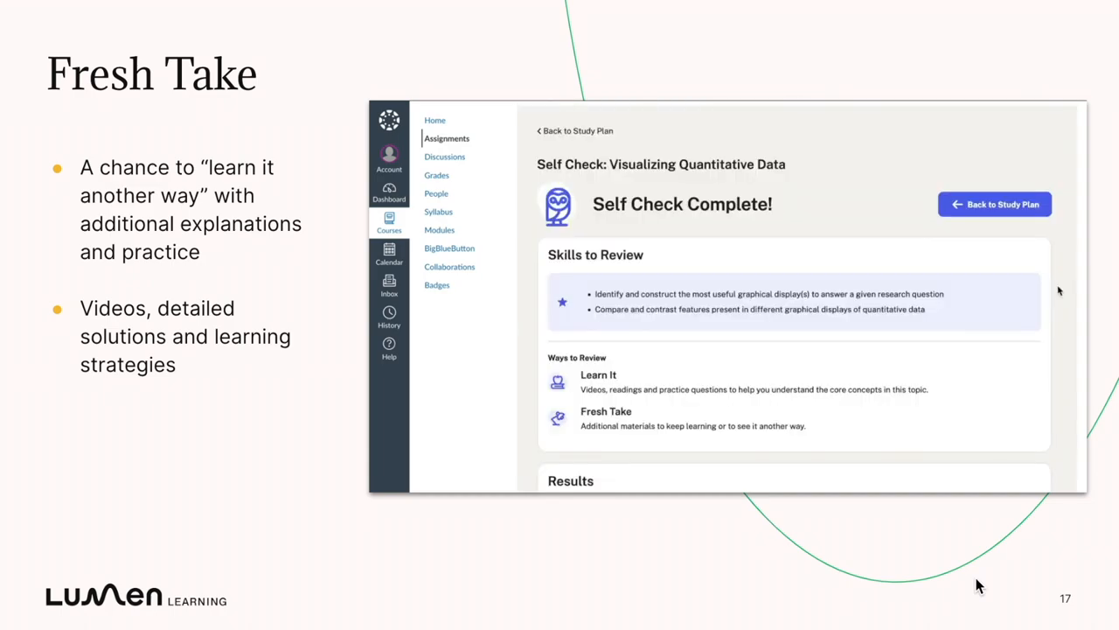
# Advance to the Your Faculty Engagement Center slide with Student List and Module Highlights
pyautogui.press('right')
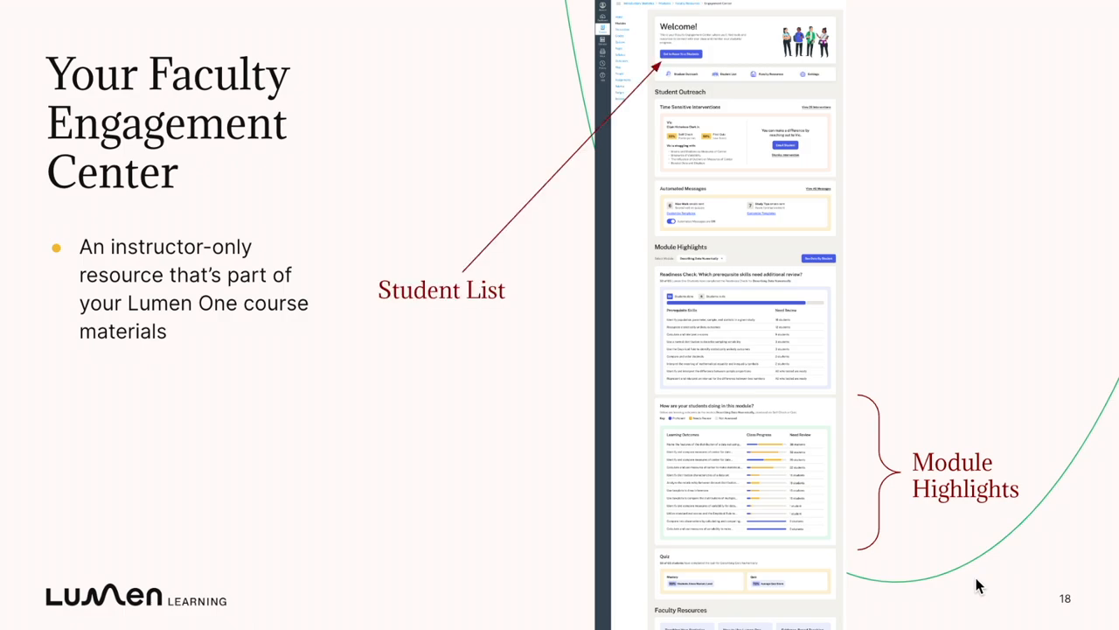
# Filter the Faculty Engagement Center's Student Performance list to the Data Types and Organization module
pyautogui.press('Right')
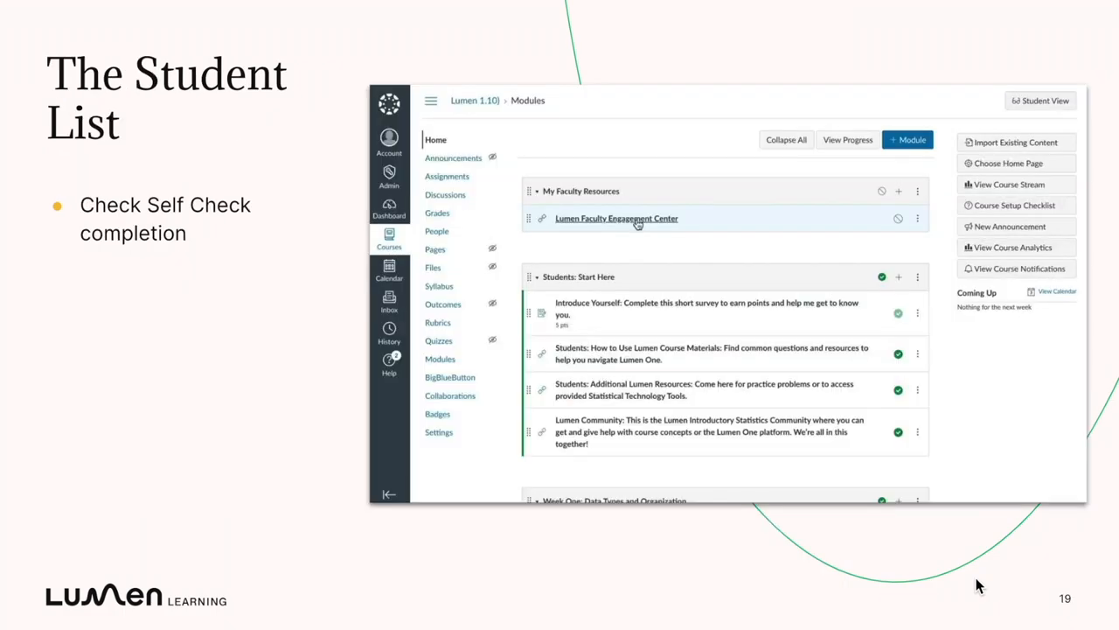
pyautogui.click(615, 217)
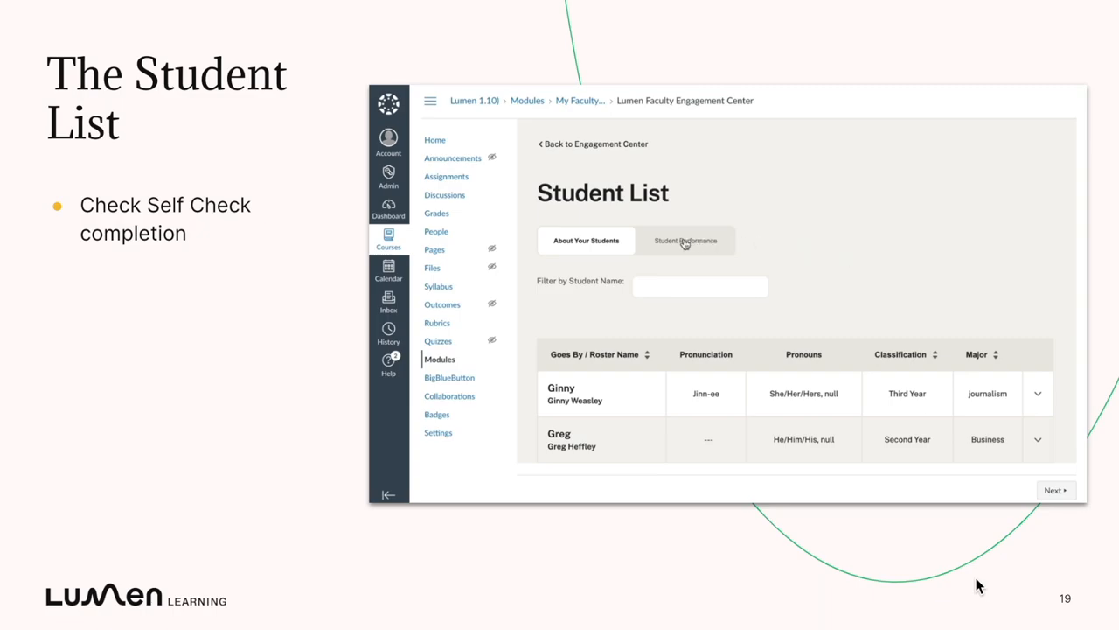
pyautogui.click(685, 242)
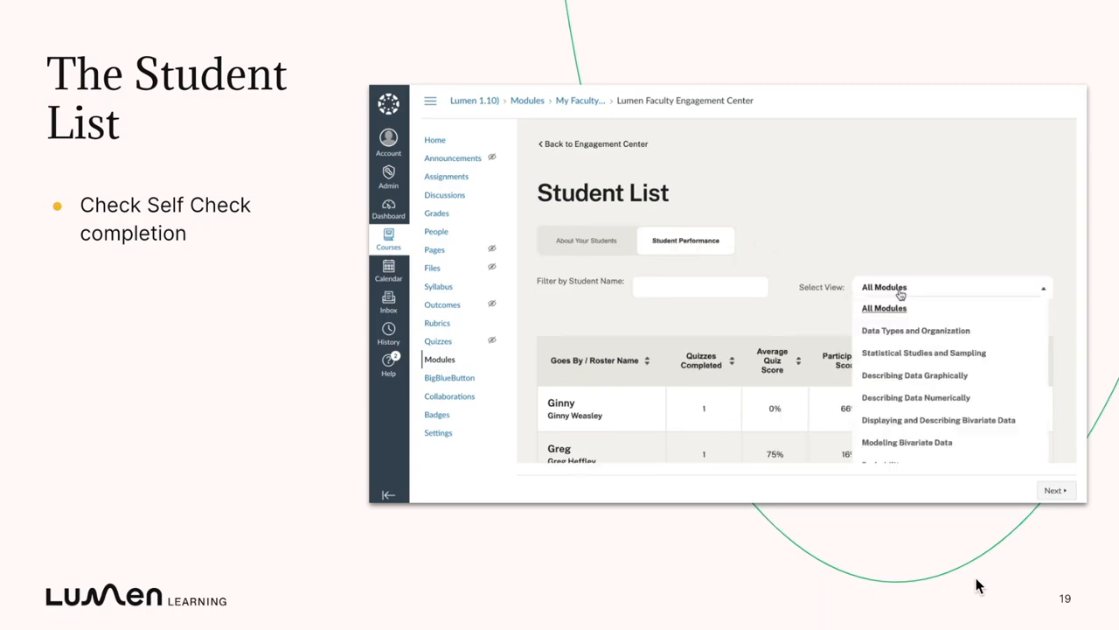
pyautogui.click(914, 328)
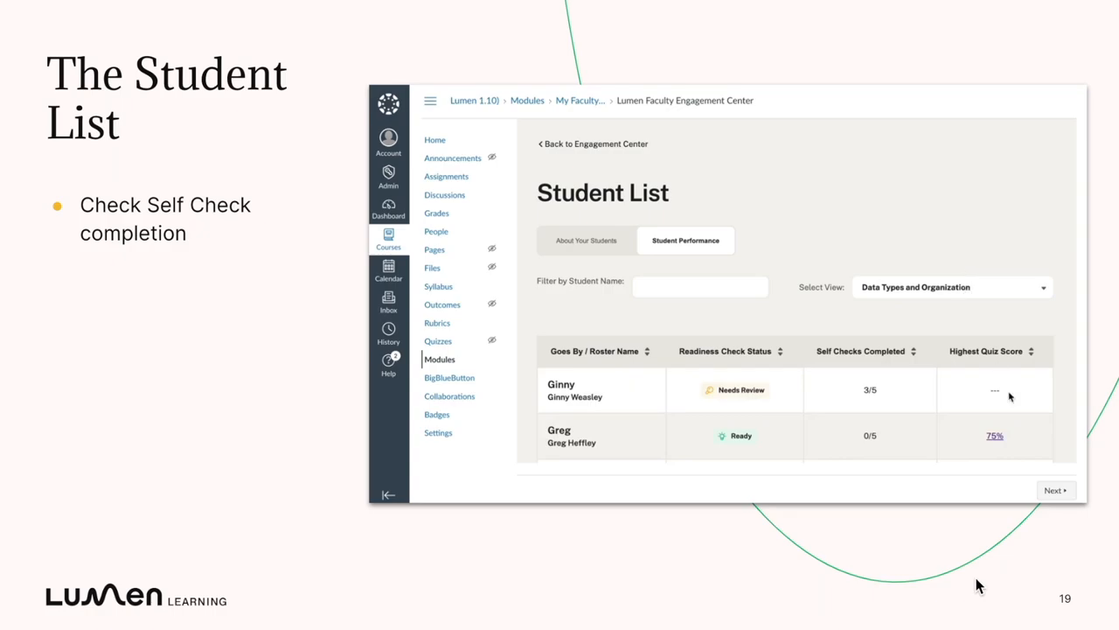
pyautogui.moveTo(1028, 413)
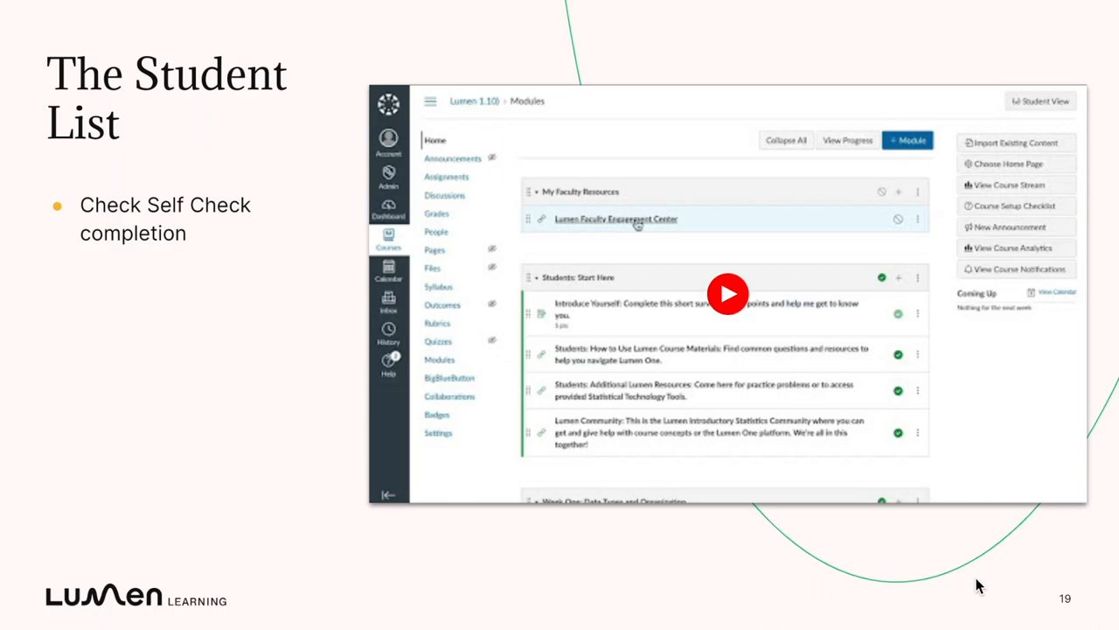
# Advance to the Module Highlights slide with class progress for Describing Data Numerically
pyautogui.press('right')
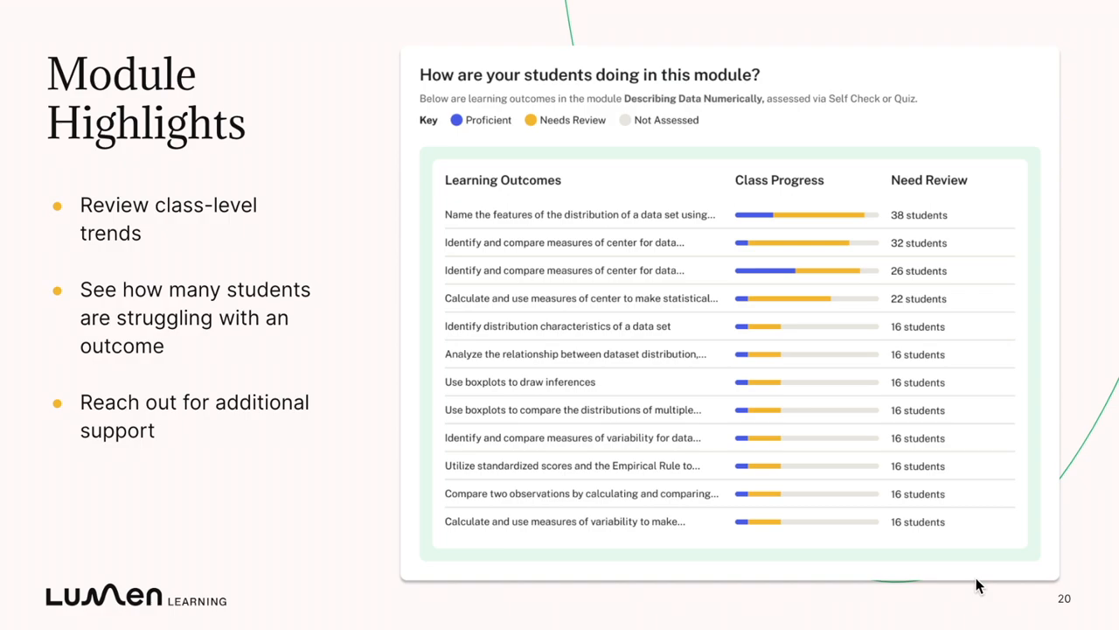
# Advance to the Make the Most of It slide on self checks and outcome data
pyautogui.press('Right')
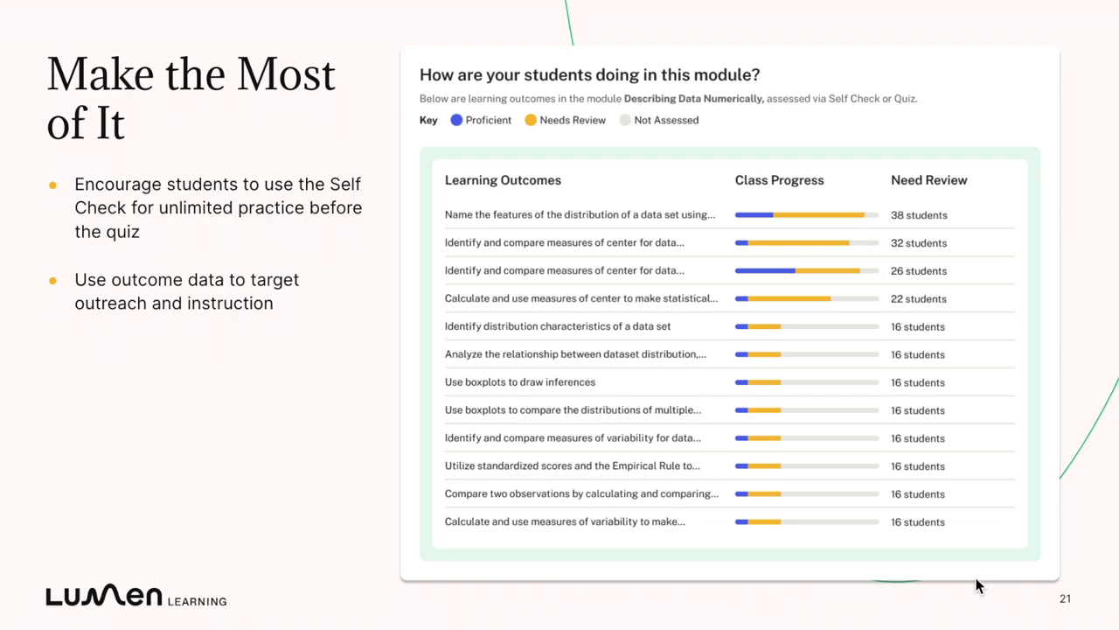
pyautogui.moveTo(1100, 587)
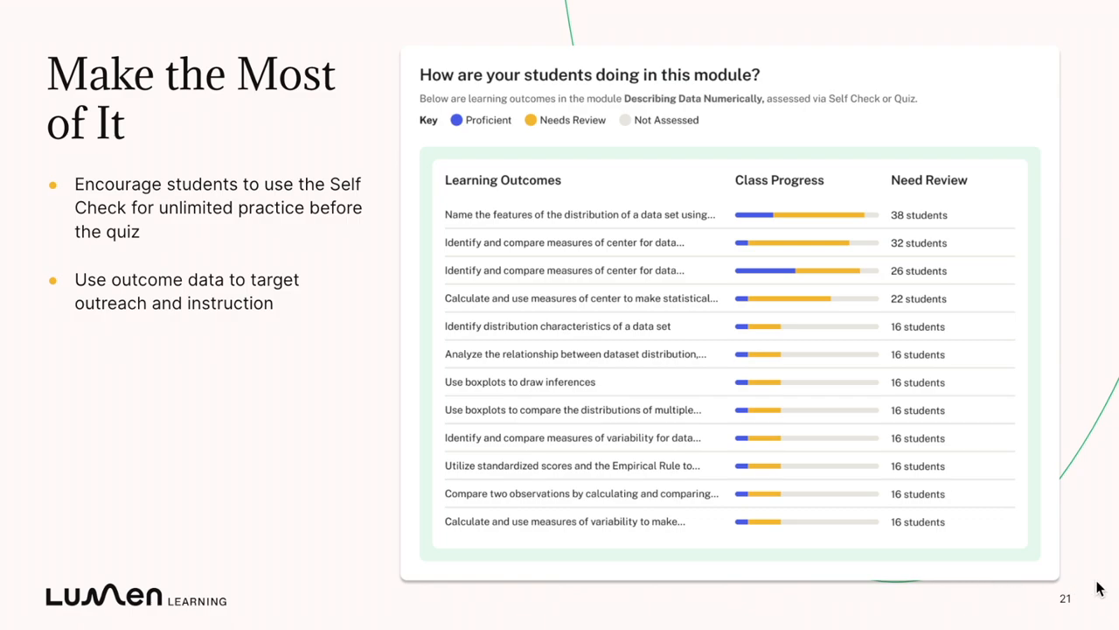